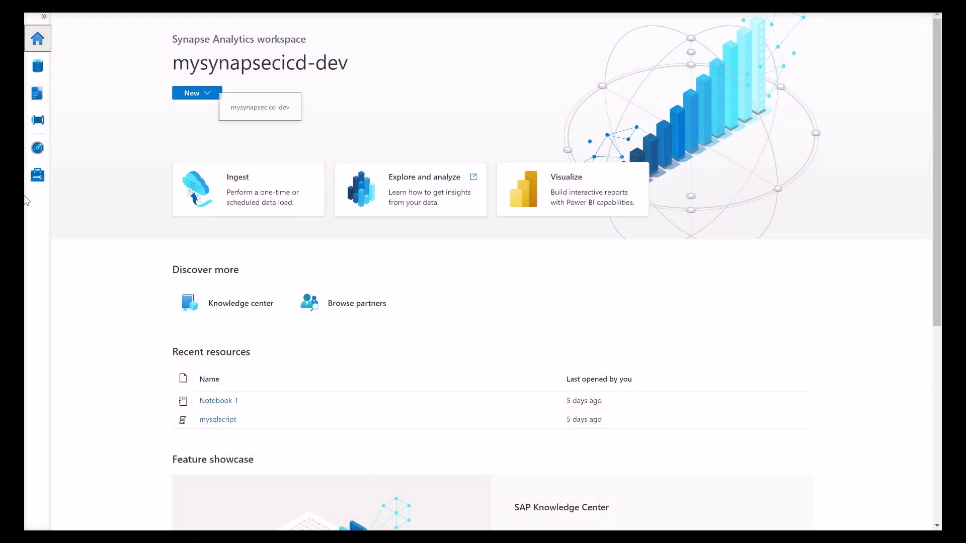
Open the Manage hub's Git configuration page under Source control
{"action": "left_click", "coordinate": [37, 175]}
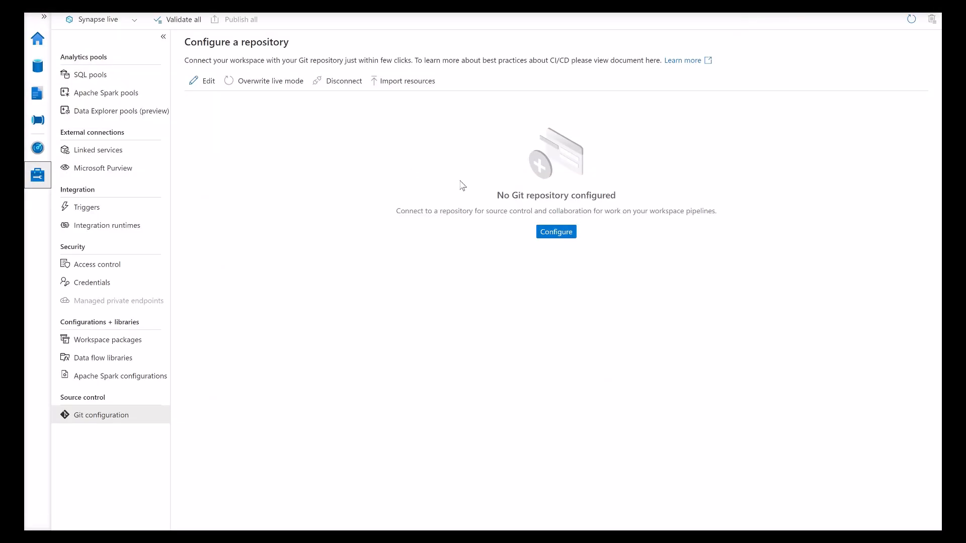
{"action": "mouse_move", "coordinate": [478, 193]}
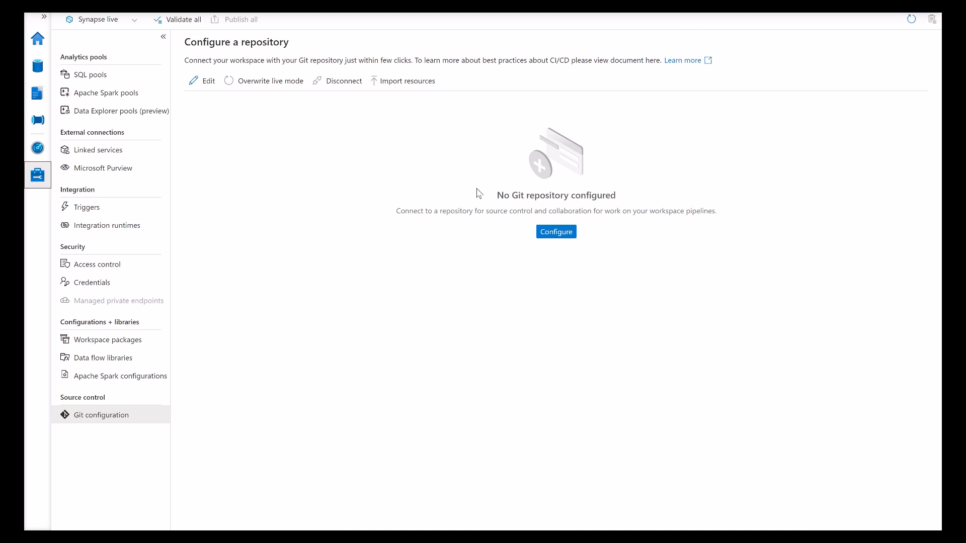
{"action": "mouse_move", "coordinate": [422, 197]}
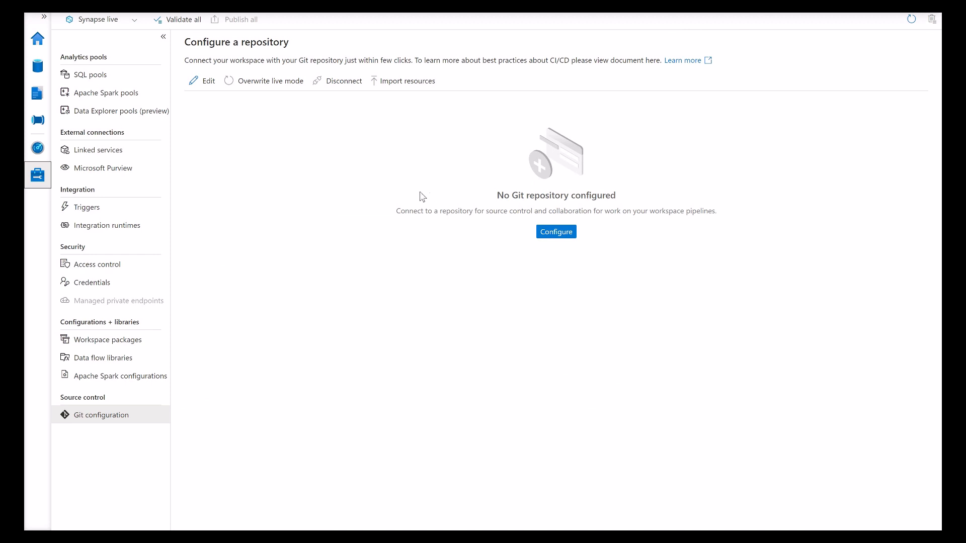
{"action": "mouse_move", "coordinate": [337, 143]}
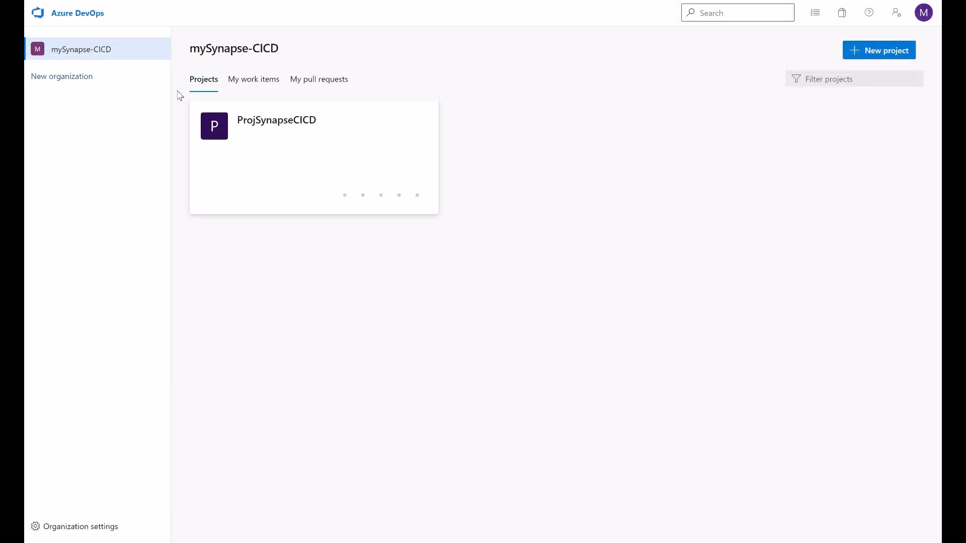
{"action": "mouse_move", "coordinate": [141, 102]}
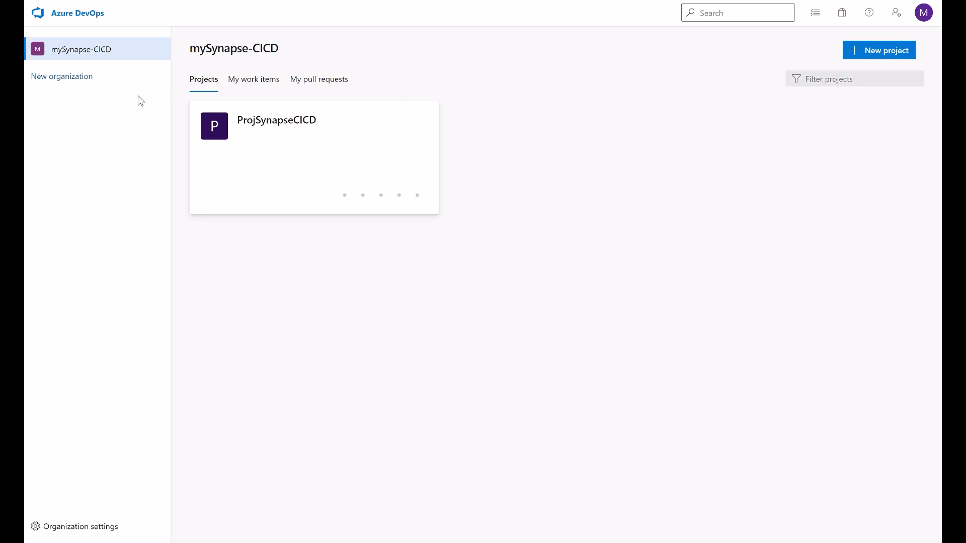
{"action": "mouse_move", "coordinate": [61, 76]}
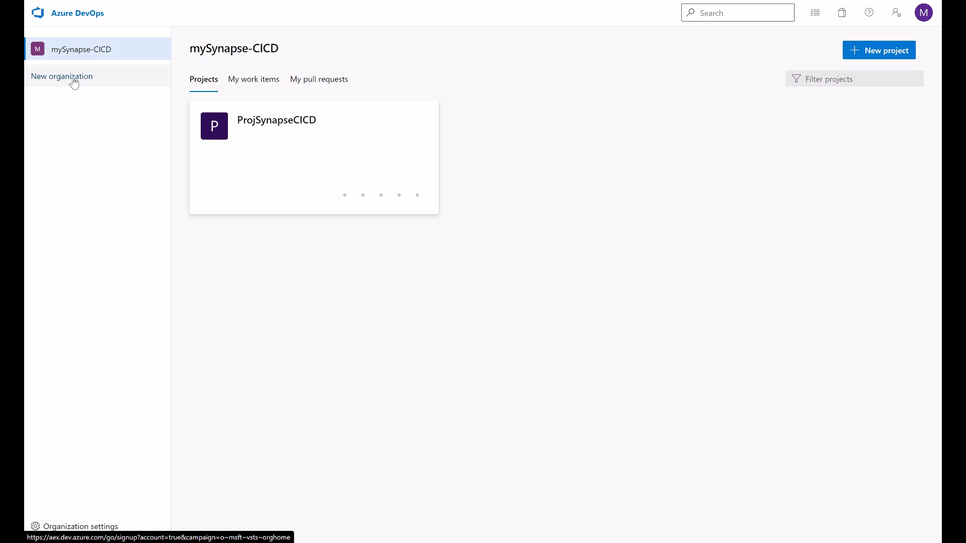
Create Azure DevOps organization mynewsynapsecicd in West Europe, completing the captcha
{"action": "left_click", "coordinate": [61, 76]}
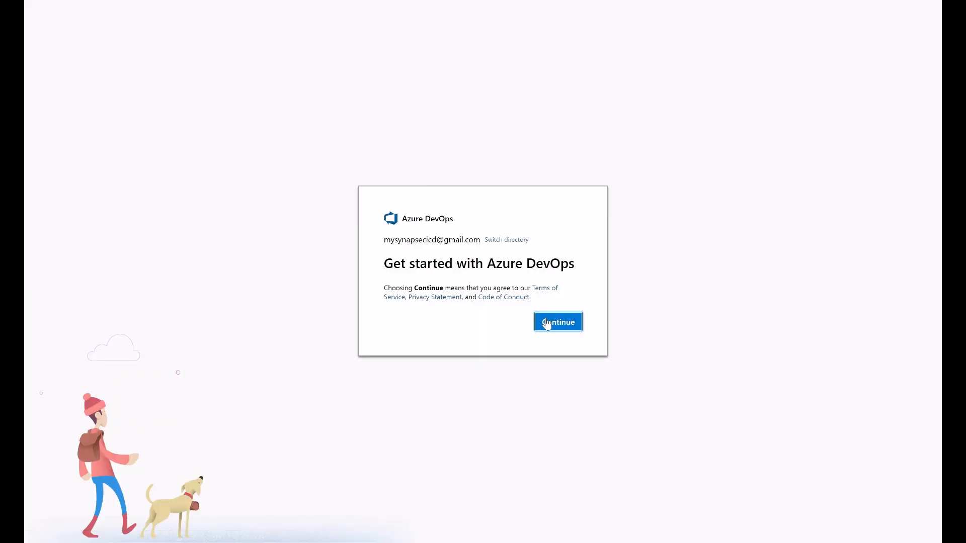
{"action": "left_click", "coordinate": [557, 321]}
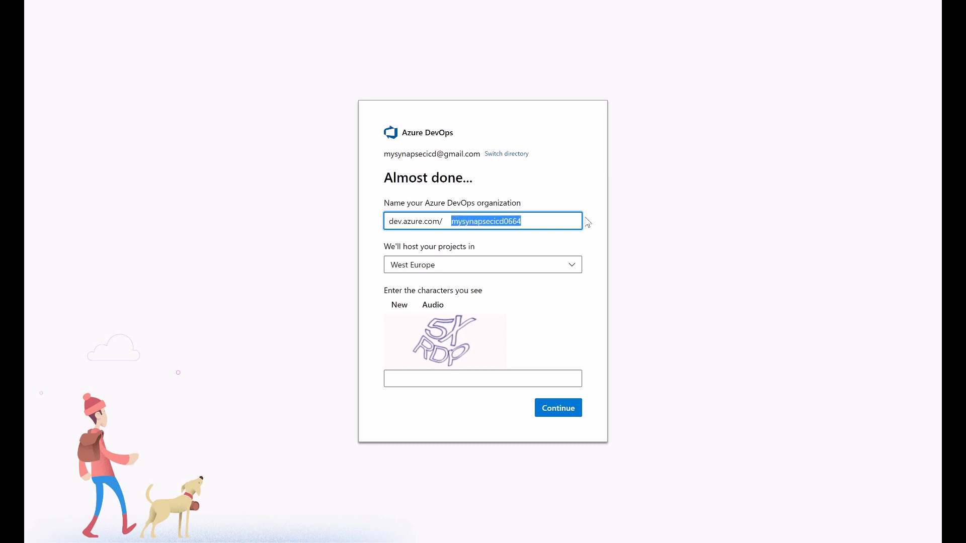
{"action": "type", "text": "mynew"}
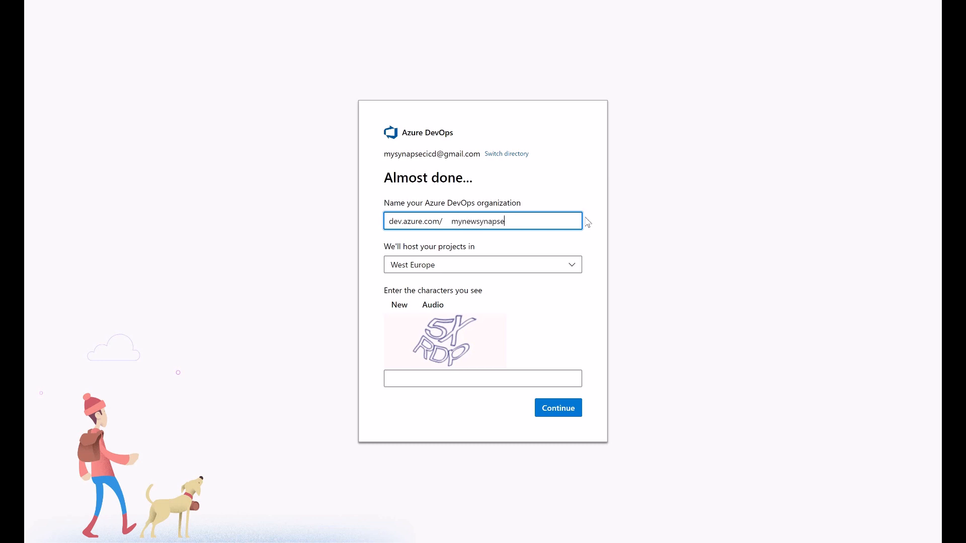
{"action": "type", "text": "icd"}
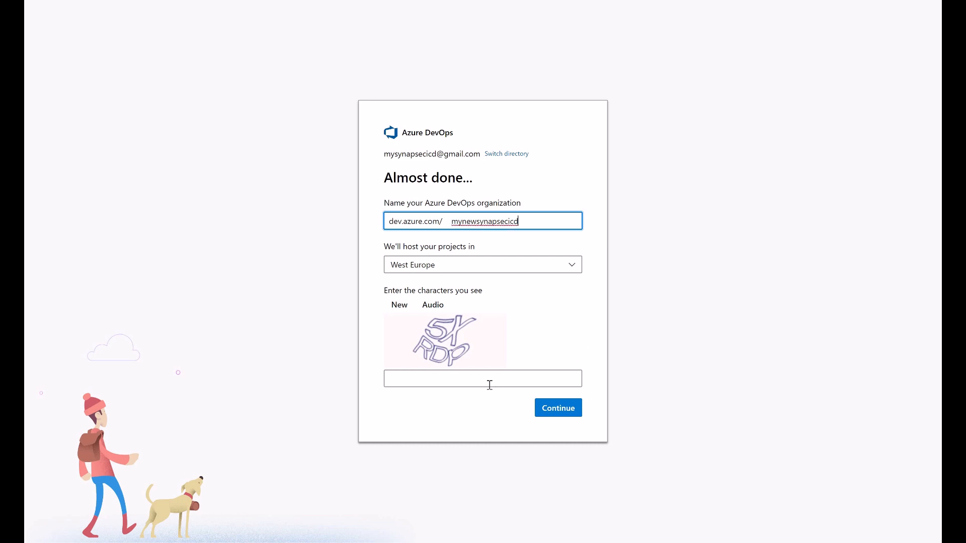
{"action": "type", "text": "5X"}
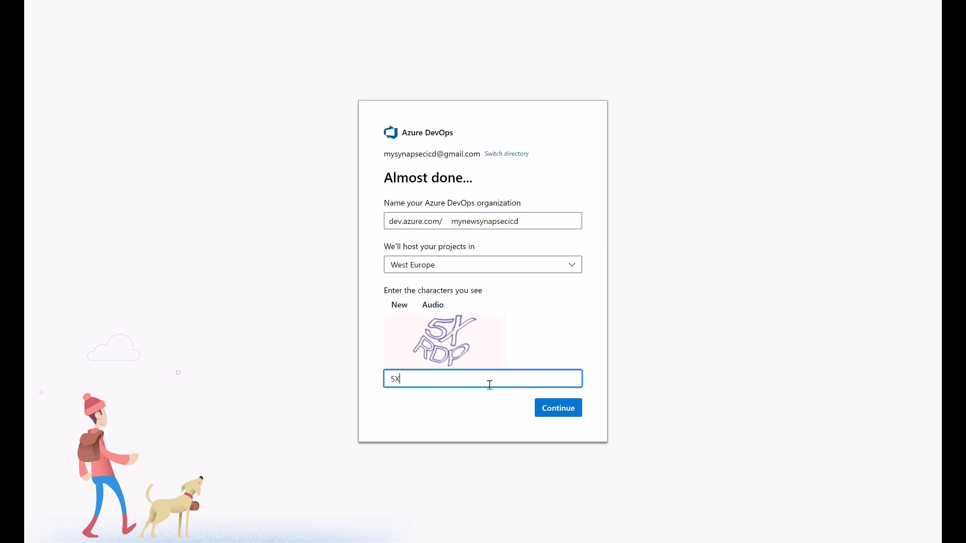
{"action": "type", "text": "RDp"}
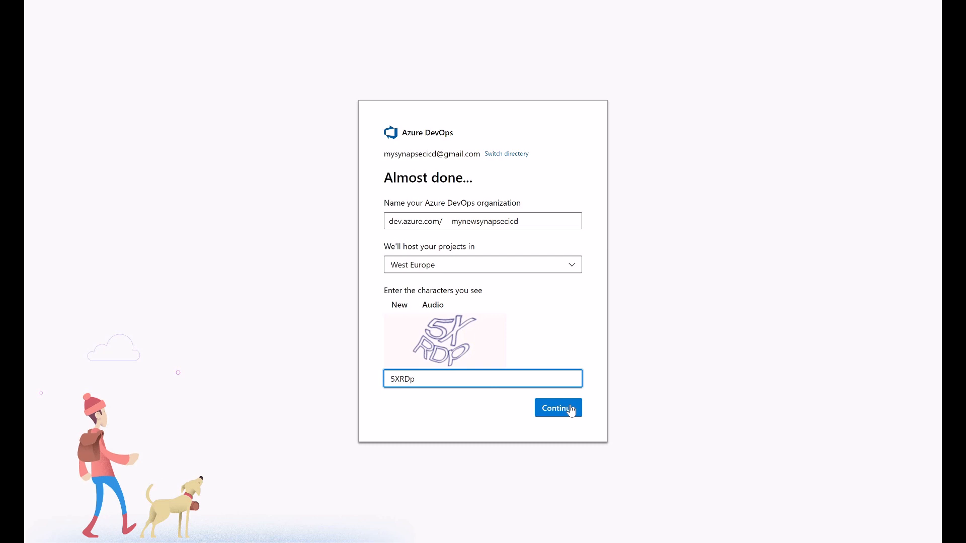
{"action": "left_click", "coordinate": [557, 407]}
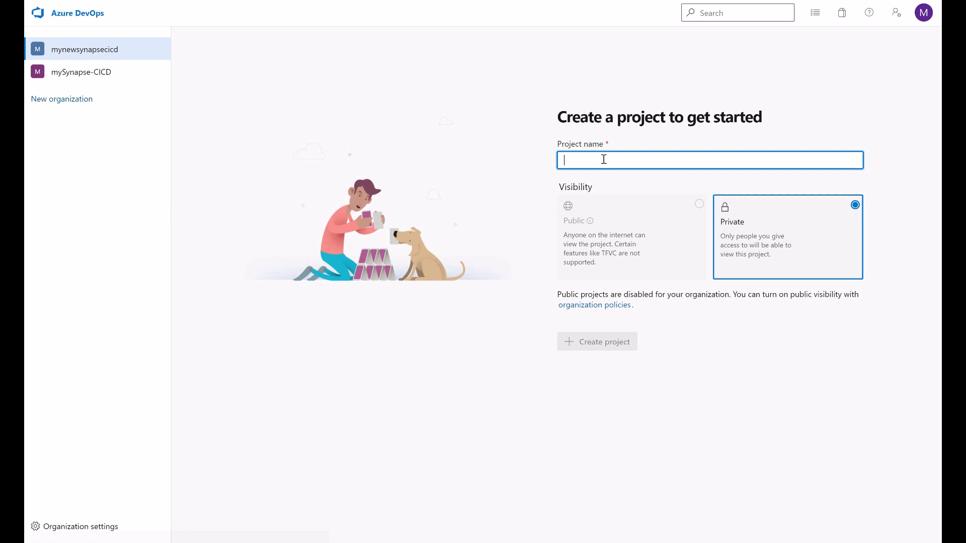
Create the private project mynewproj in the mynewsynapsecicd organization
{"action": "type", "text": "mynew"}
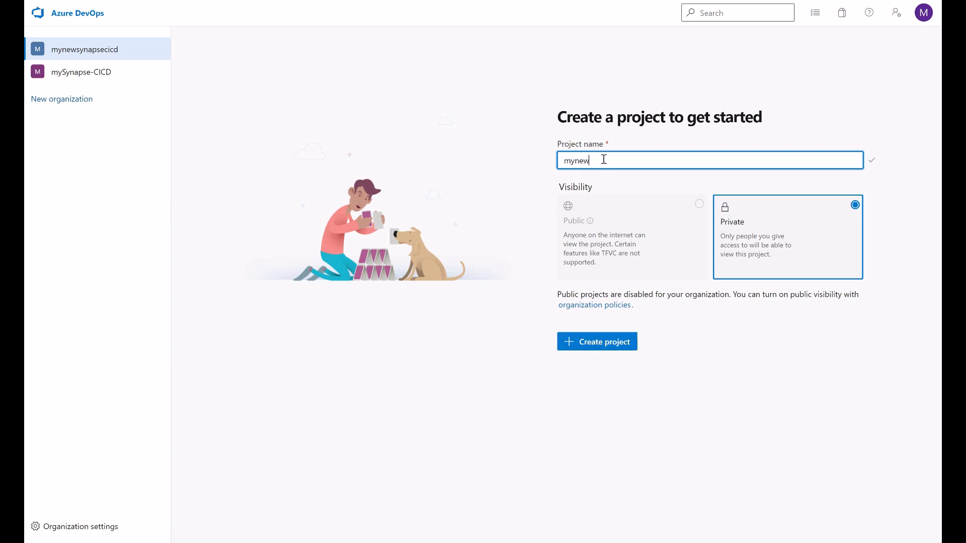
{"action": "type", "text": "proj"}
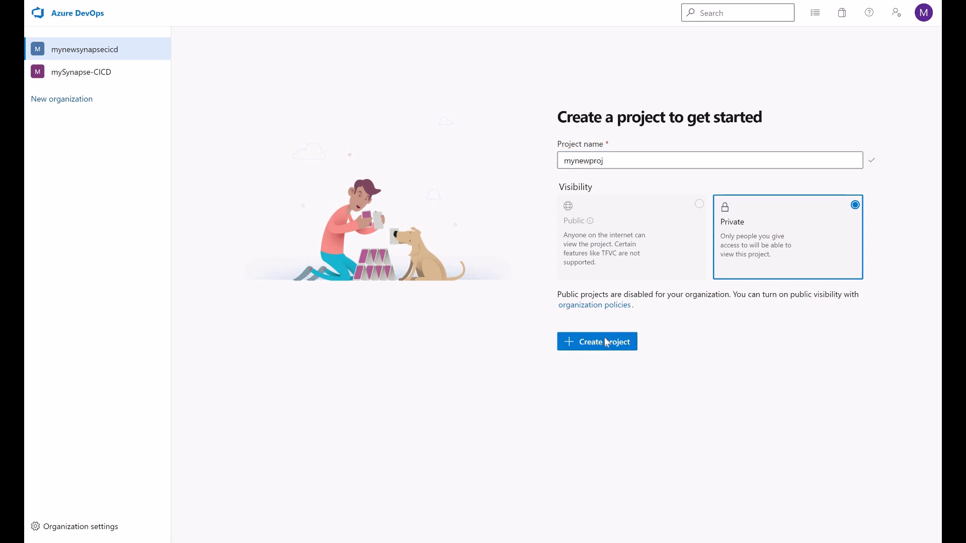
{"action": "left_click", "coordinate": [596, 341]}
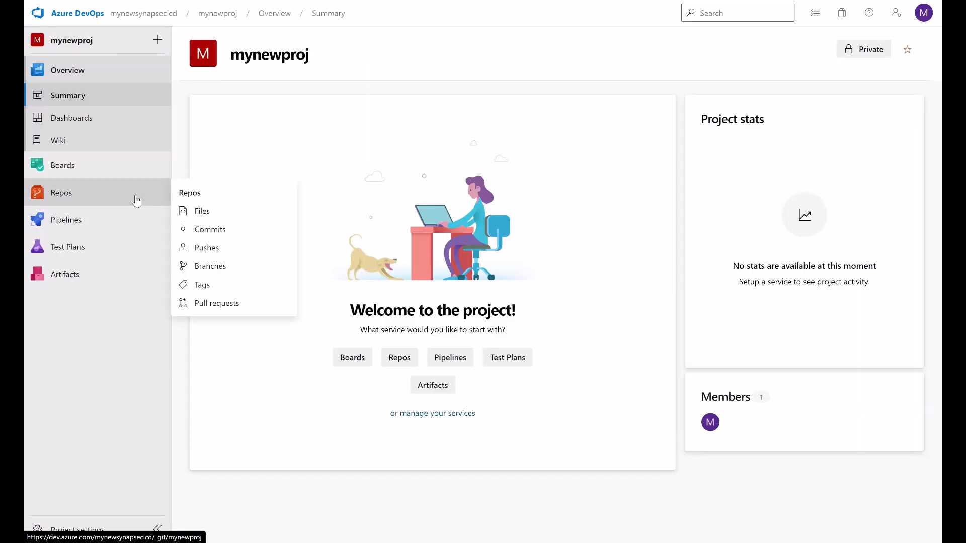
{"action": "mouse_move", "coordinate": [117, 198]}
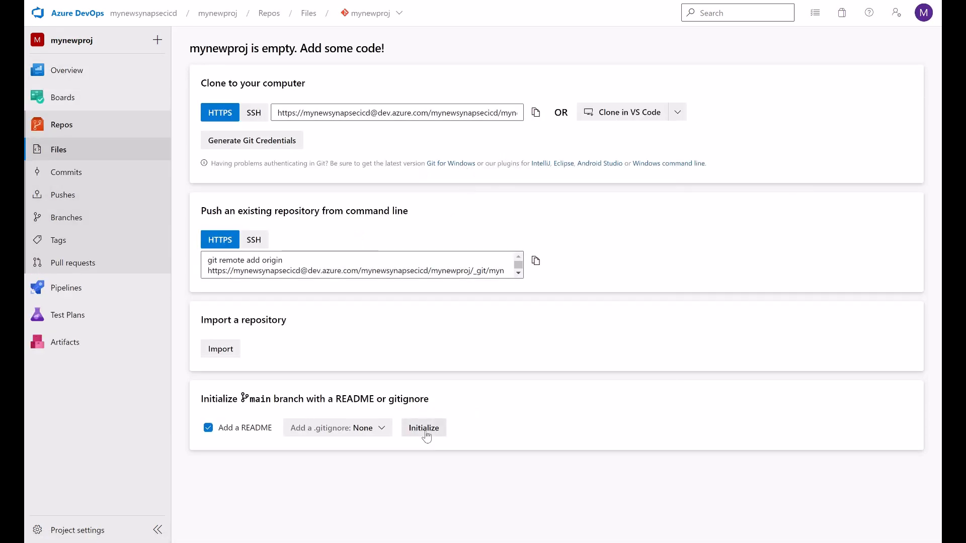
{"action": "mouse_move", "coordinate": [498, 370]}
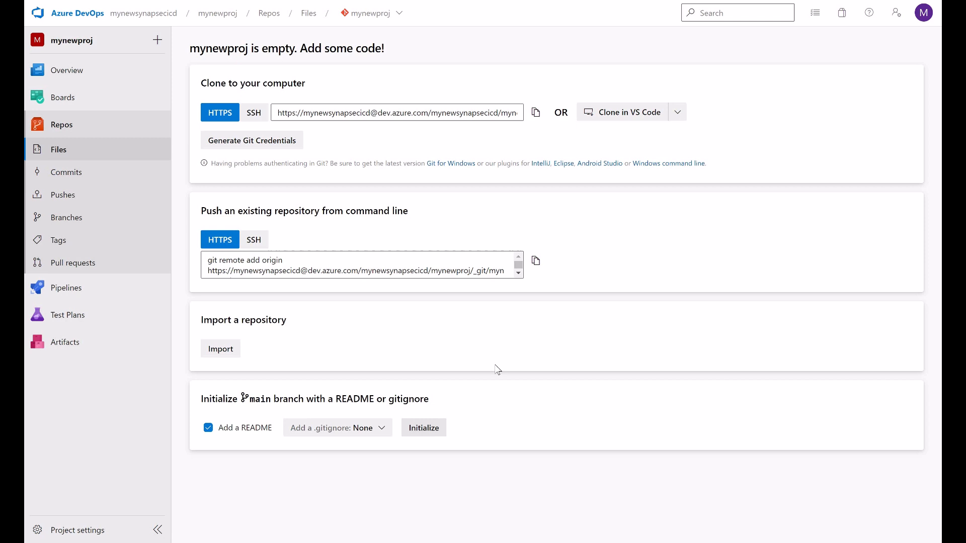
Initialize mynewproj with a README on main and view its branches
{"action": "left_click", "coordinate": [423, 427]}
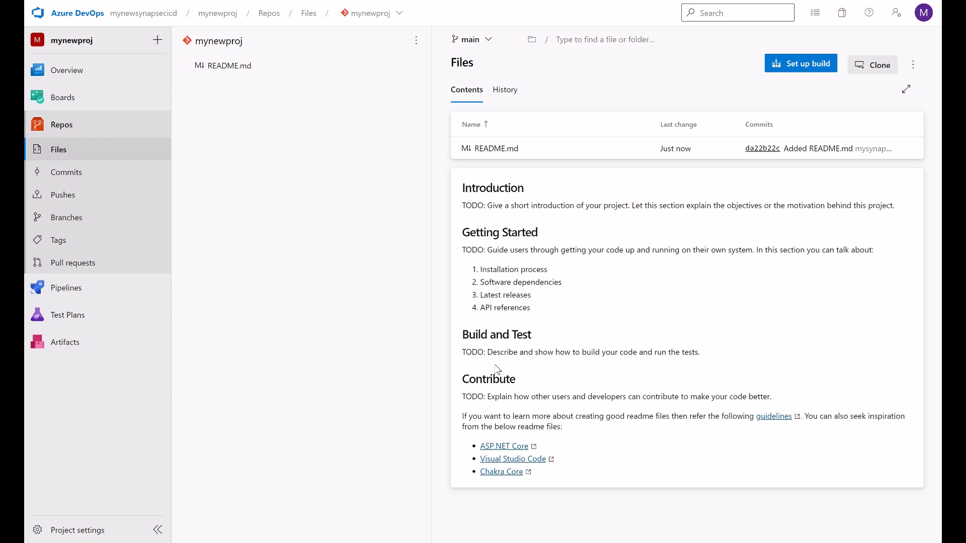
{"action": "mouse_move", "coordinate": [97, 228]}
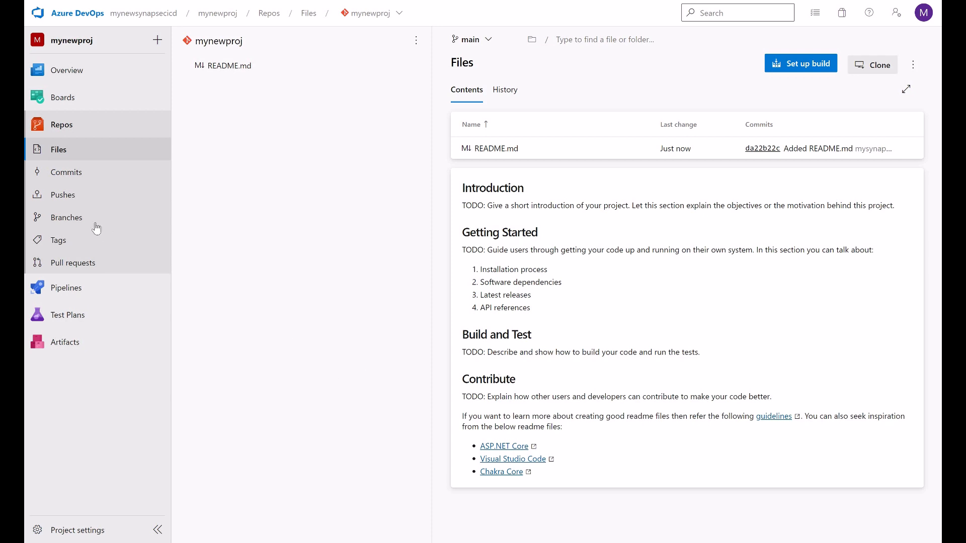
{"action": "left_click", "coordinate": [66, 217]}
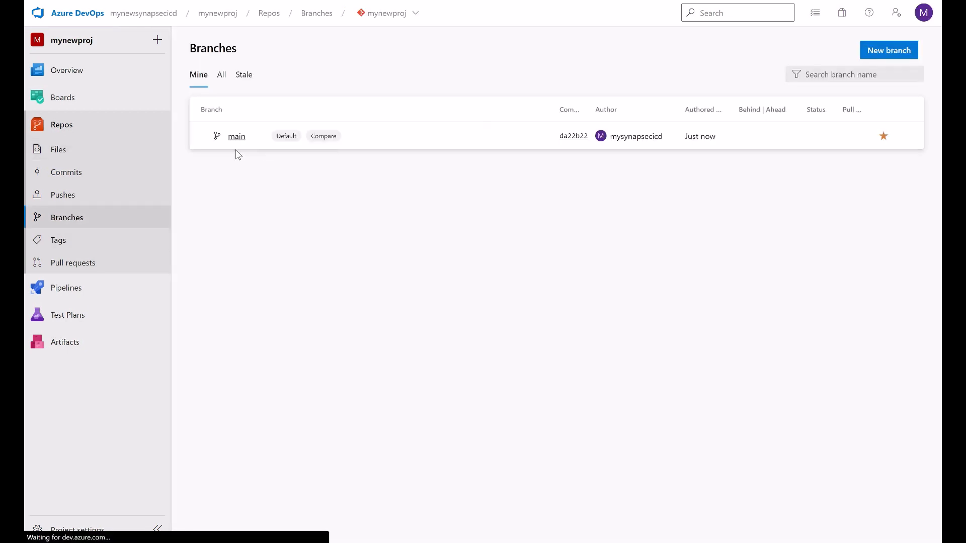
{"action": "mouse_move", "coordinate": [236, 136]}
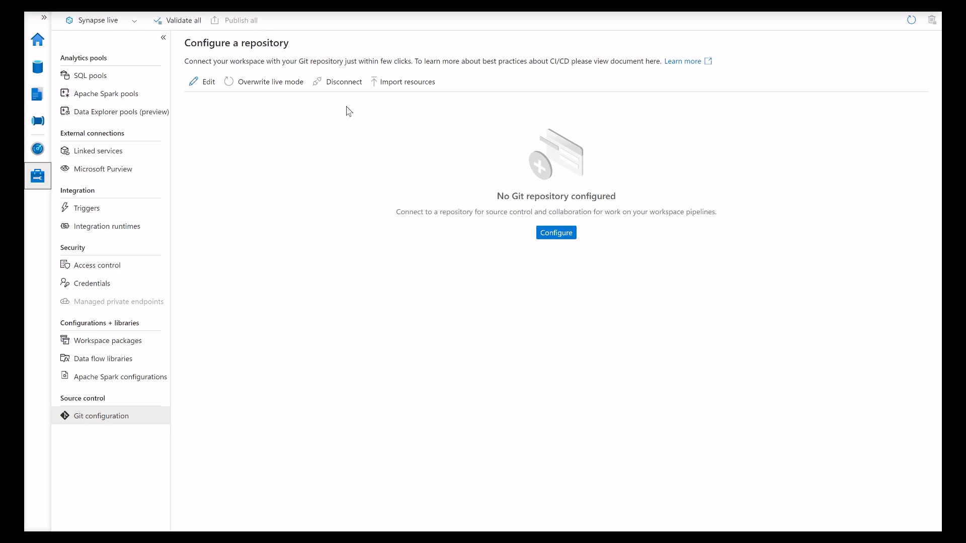
{"action": "mouse_move", "coordinate": [507, 185]}
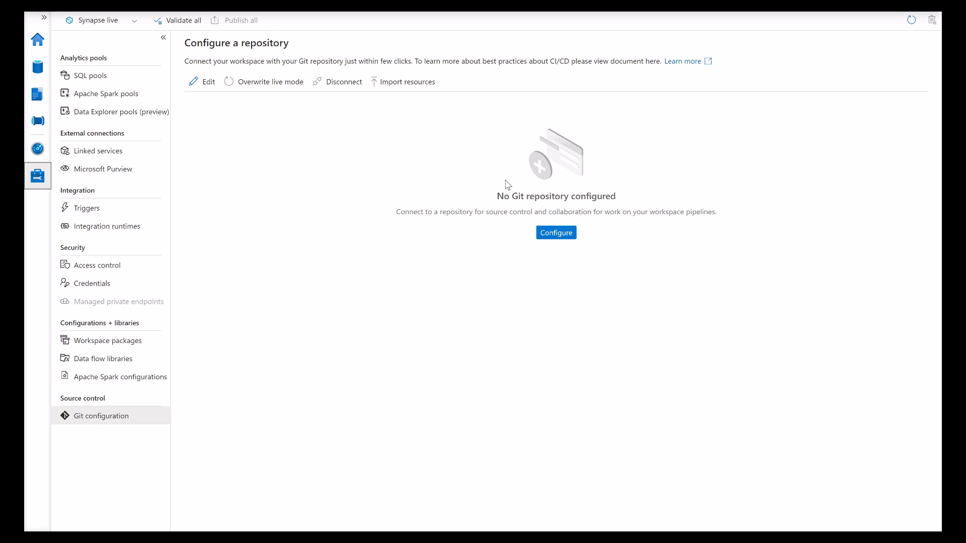
{"action": "mouse_move", "coordinate": [530, 196]}
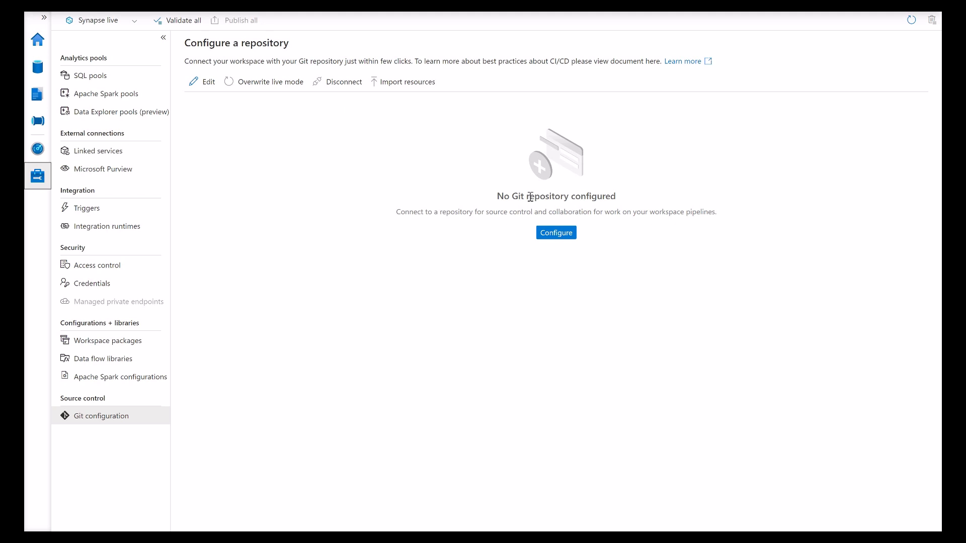
{"action": "mouse_move", "coordinate": [307, 189]}
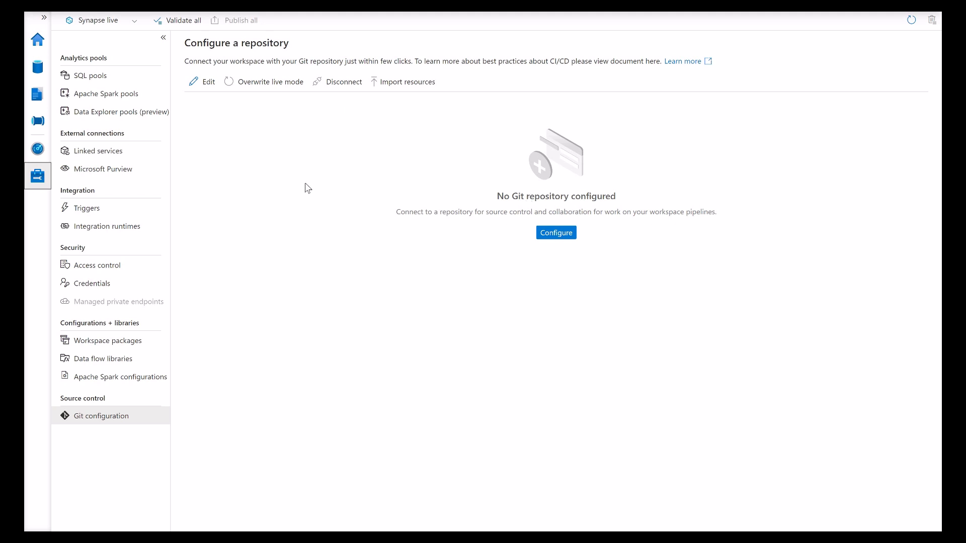
{"action": "mouse_move", "coordinate": [40, 187]}
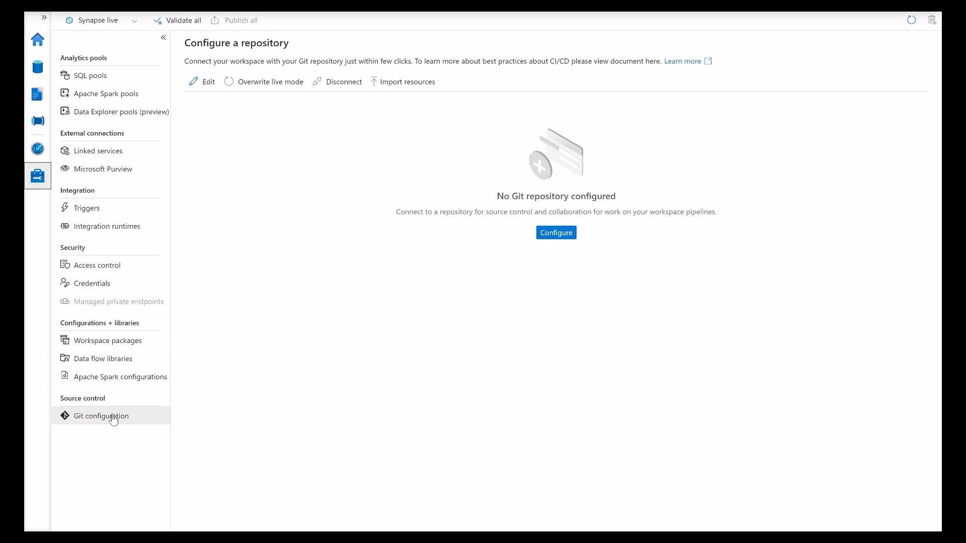
{"action": "mouse_move", "coordinate": [113, 31]}
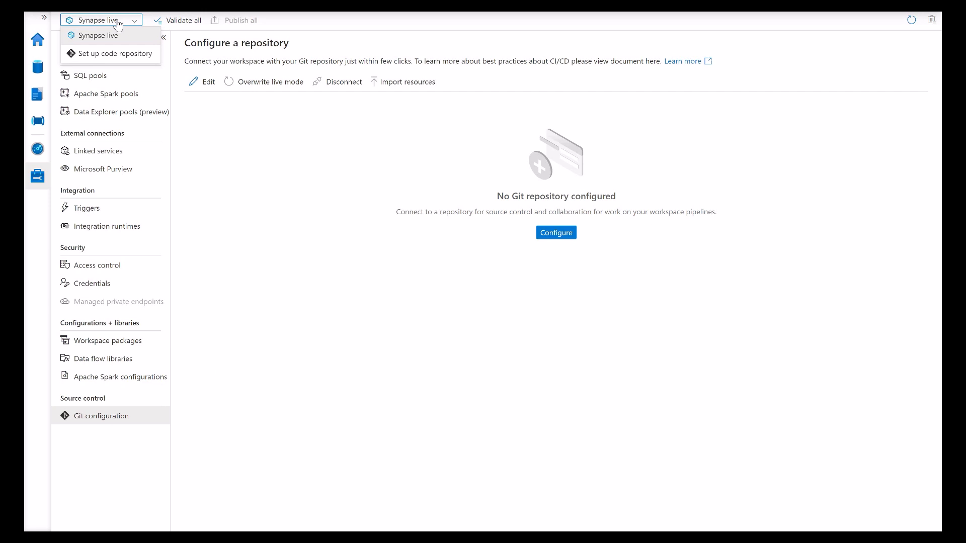
{"action": "mouse_move", "coordinate": [111, 55]}
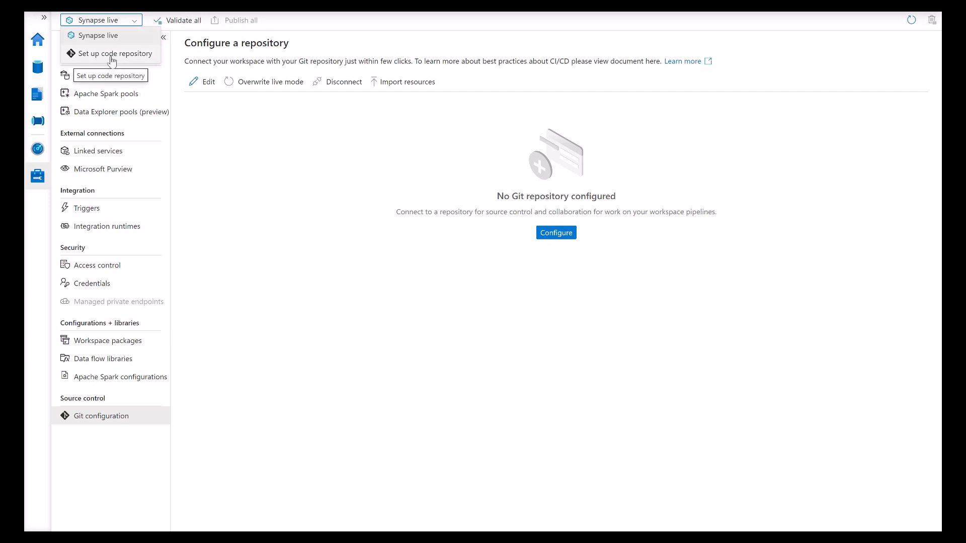
Start code repository setup with Azure DevOps Git as the repository type
{"action": "left_click", "coordinate": [110, 54]}
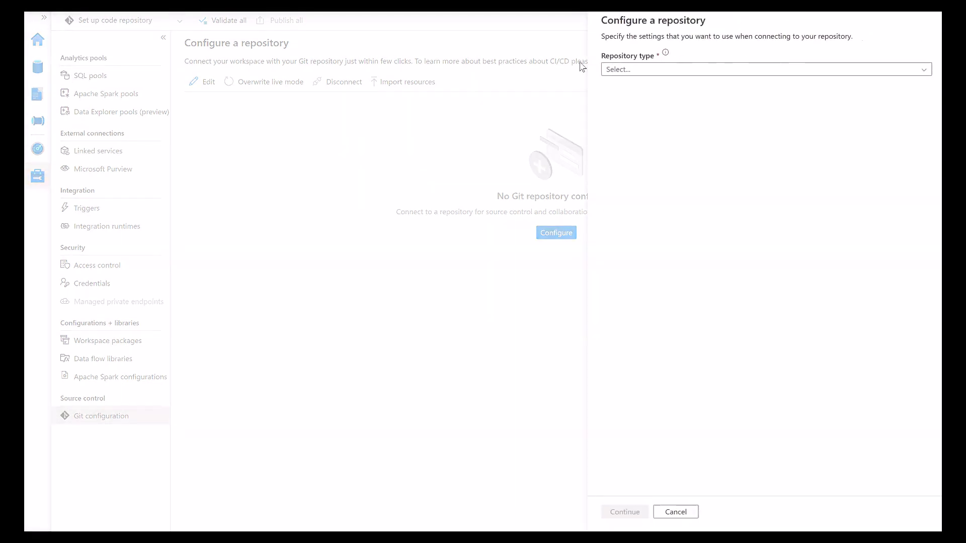
{"action": "mouse_move", "coordinate": [768, 90]}
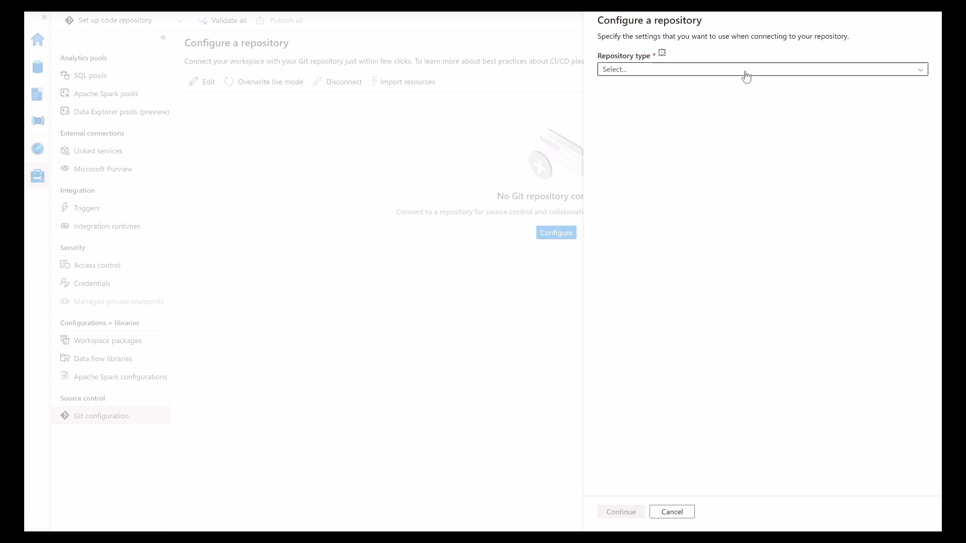
{"action": "left_click", "coordinate": [761, 69]}
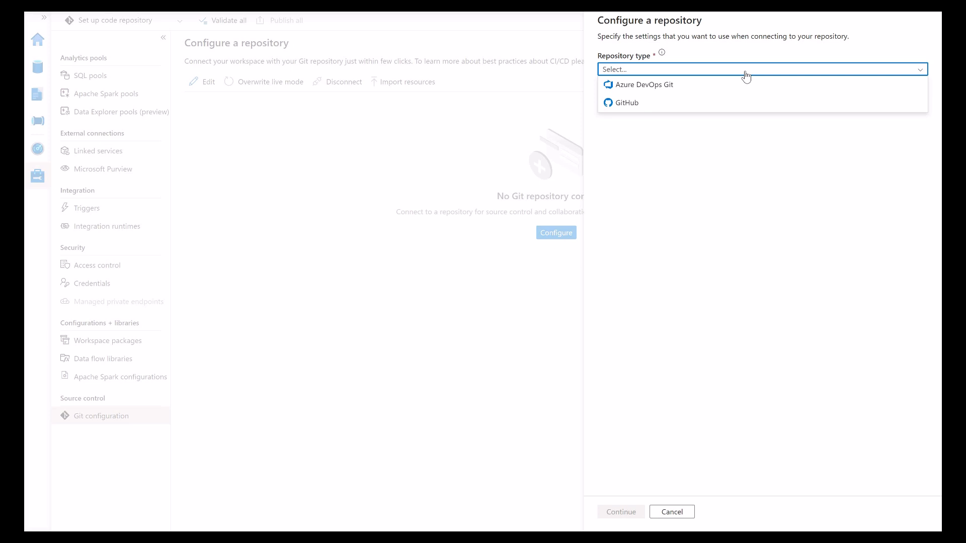
{"action": "mouse_move", "coordinate": [664, 93]}
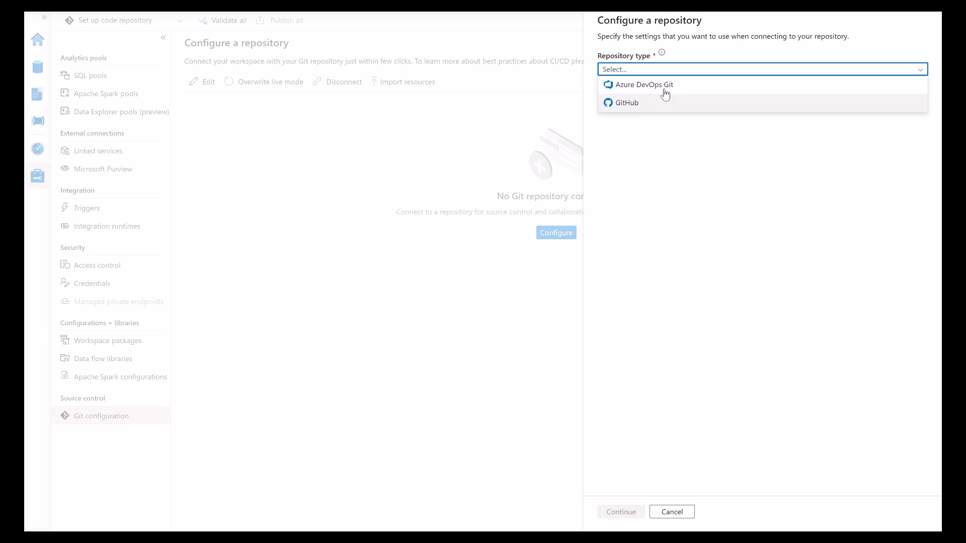
{"action": "left_click", "coordinate": [644, 85]}
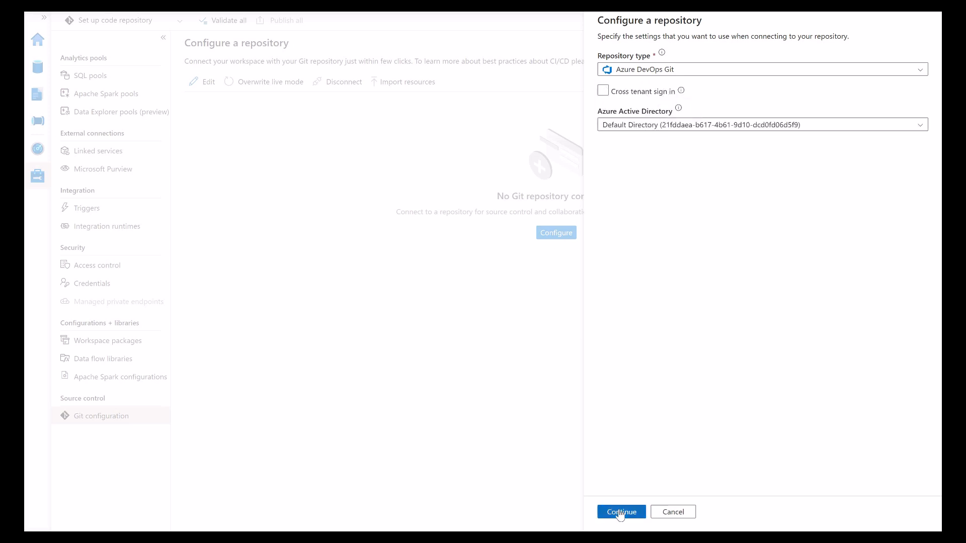
{"action": "left_click", "coordinate": [620, 512]}
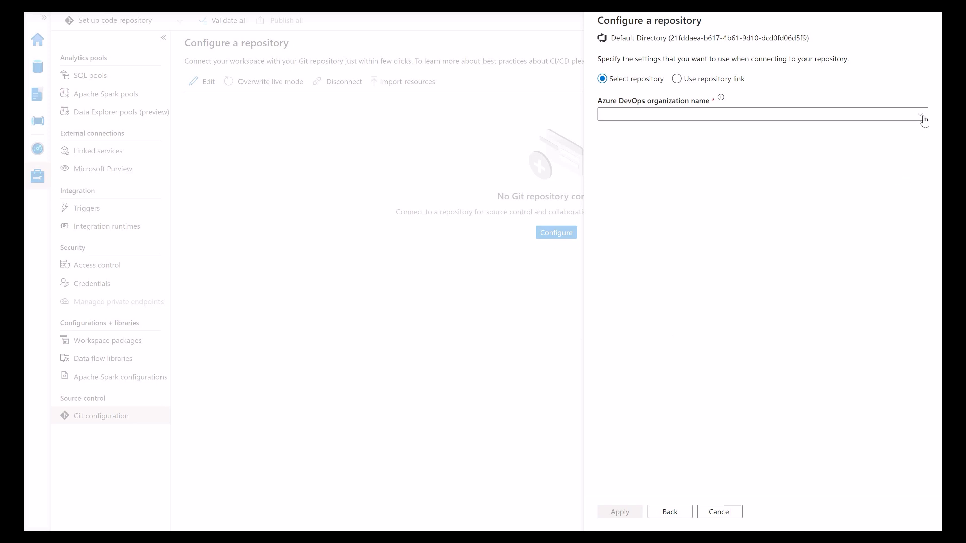
Select organization mynewsynapsecicd, repository mynewproj and collaboration branch main
{"action": "left_click", "coordinate": [918, 114]}
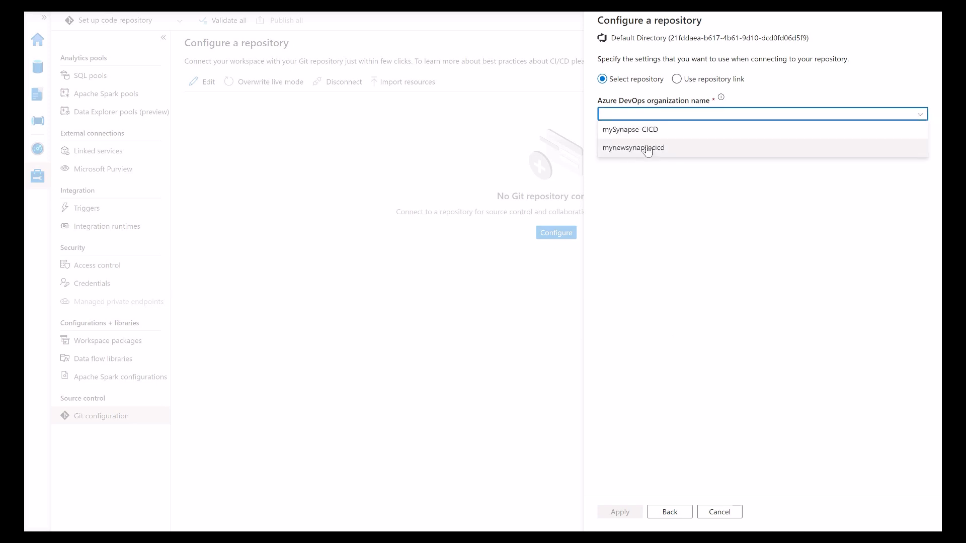
{"action": "mouse_move", "coordinate": [640, 153]}
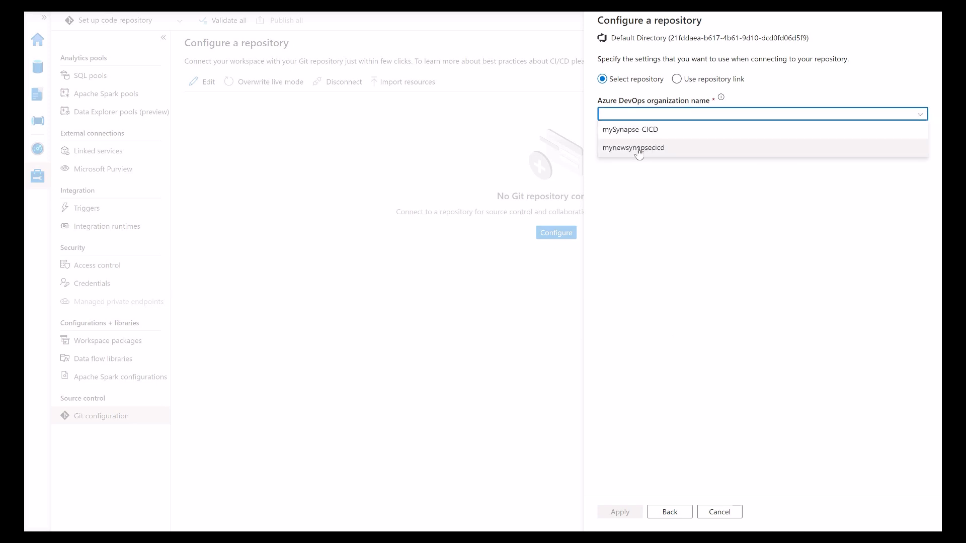
{"action": "left_click", "coordinate": [633, 148]}
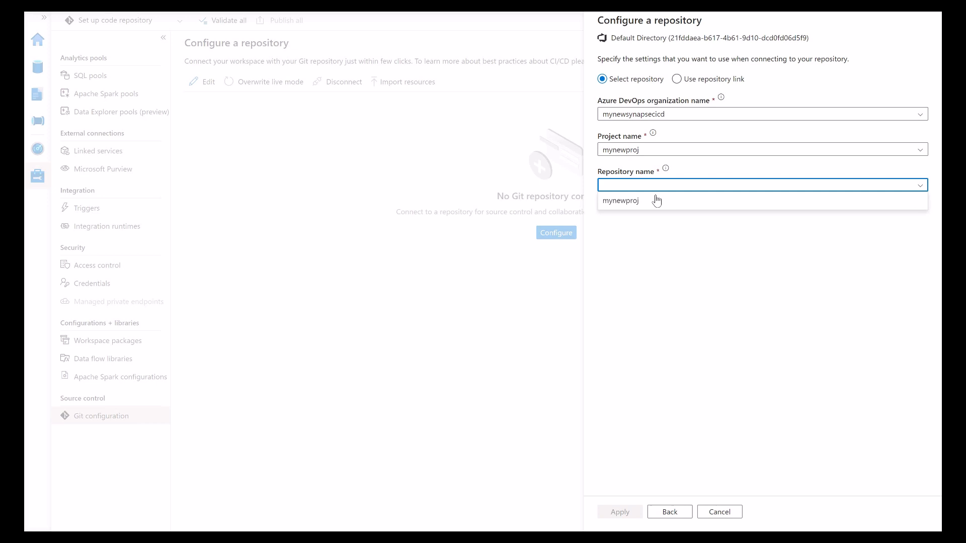
{"action": "left_click", "coordinate": [621, 200]}
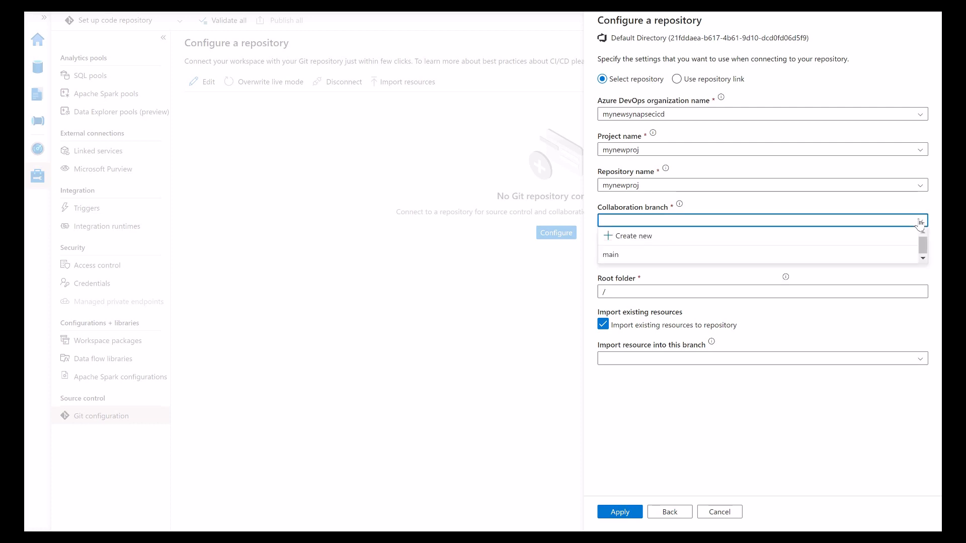
{"action": "mouse_move", "coordinate": [630, 260]}
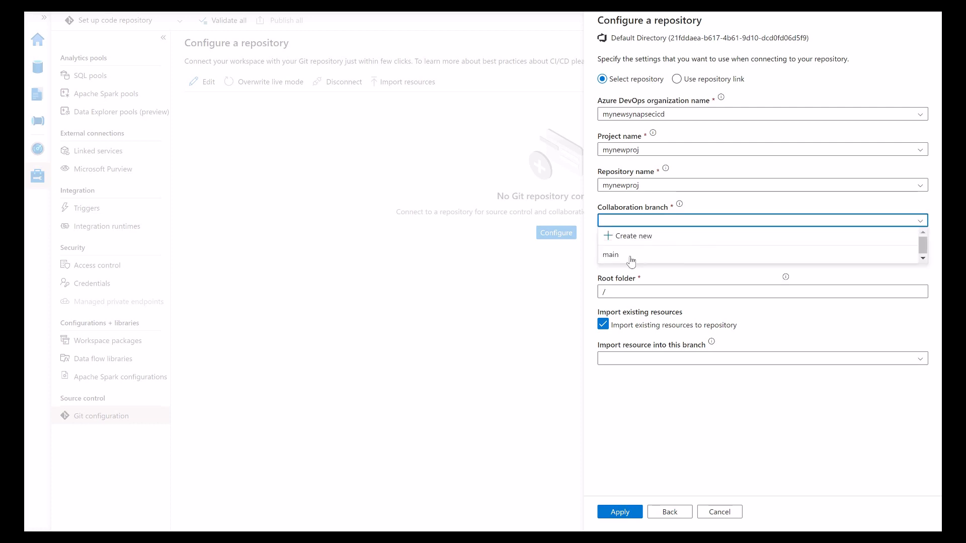
{"action": "left_click", "coordinate": [610, 254]}
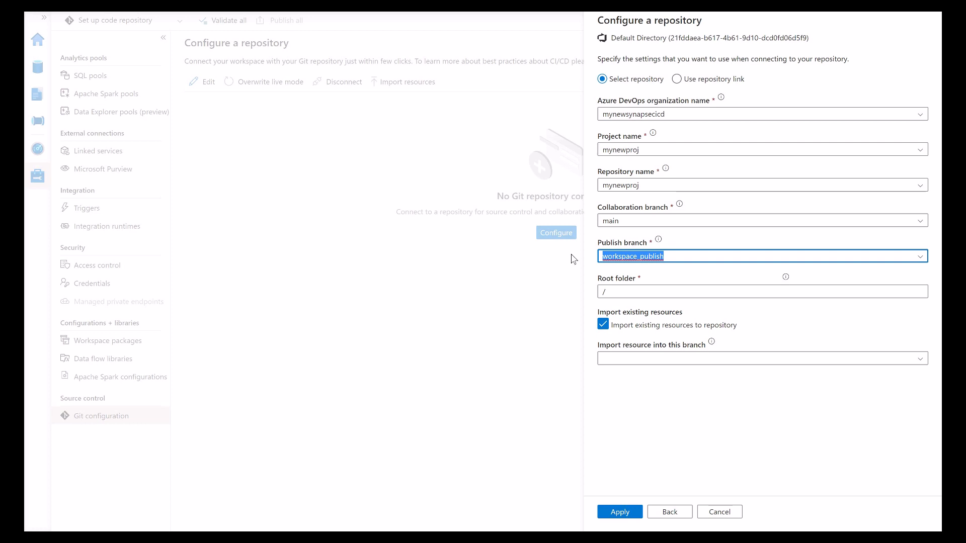
{"action": "mouse_move", "coordinate": [560, 297]}
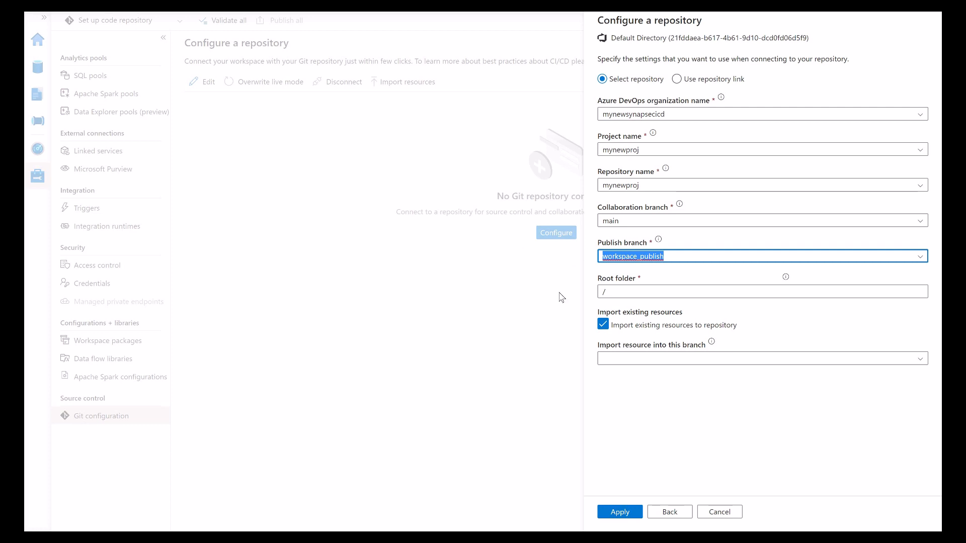
{"action": "left_click", "coordinate": [761, 291]}
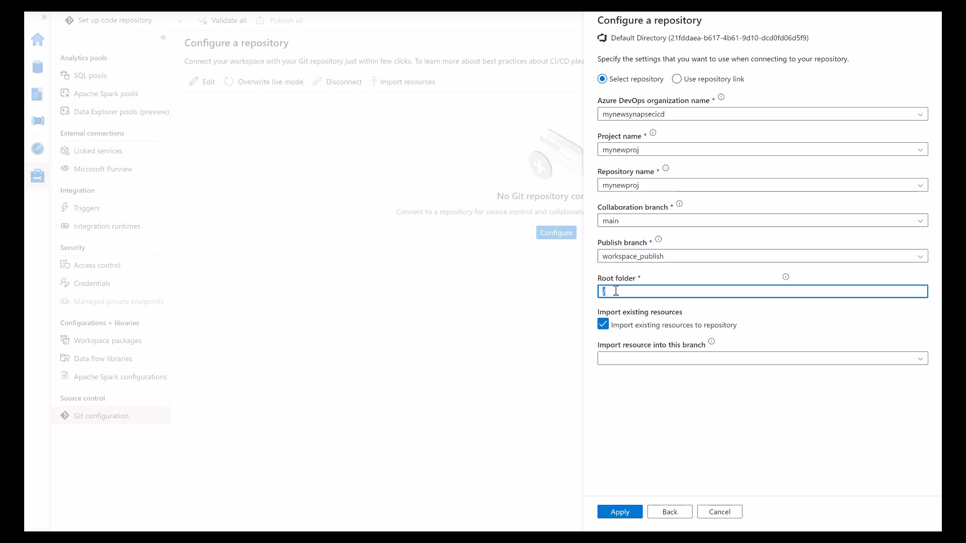
Set the root folder to /Synapse, then return to the Azure DevOps repository
{"action": "left_click", "coordinate": [619, 512]}
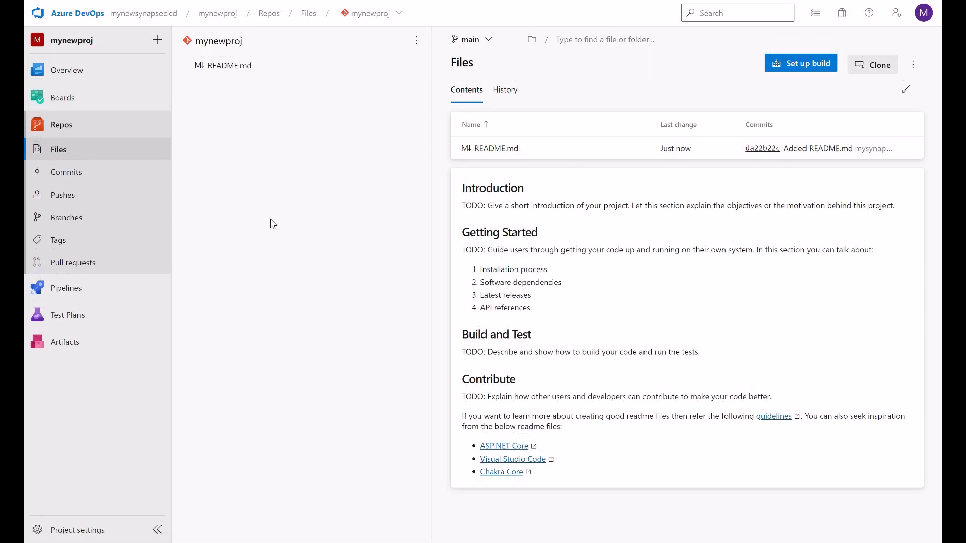
{"action": "mouse_move", "coordinate": [270, 73]}
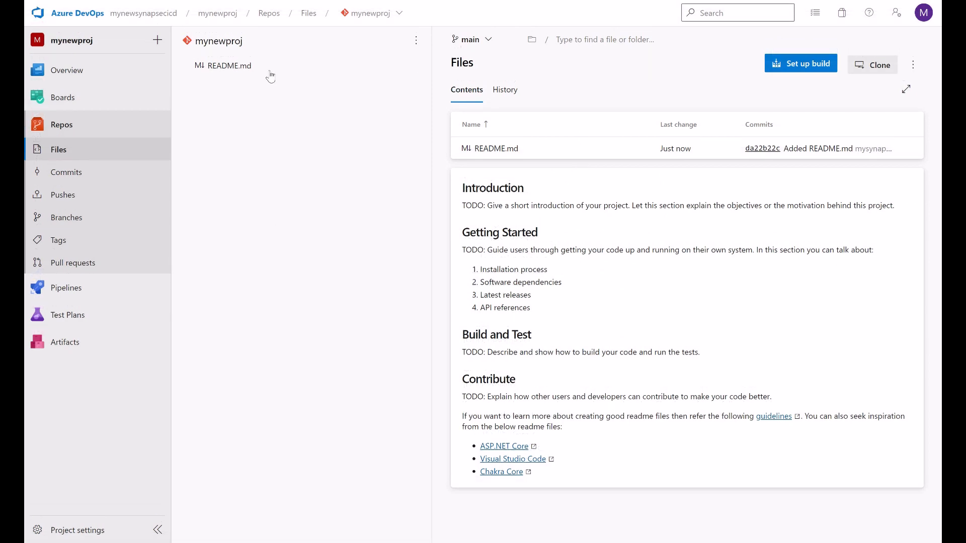
{"action": "mouse_move", "coordinate": [187, 32]}
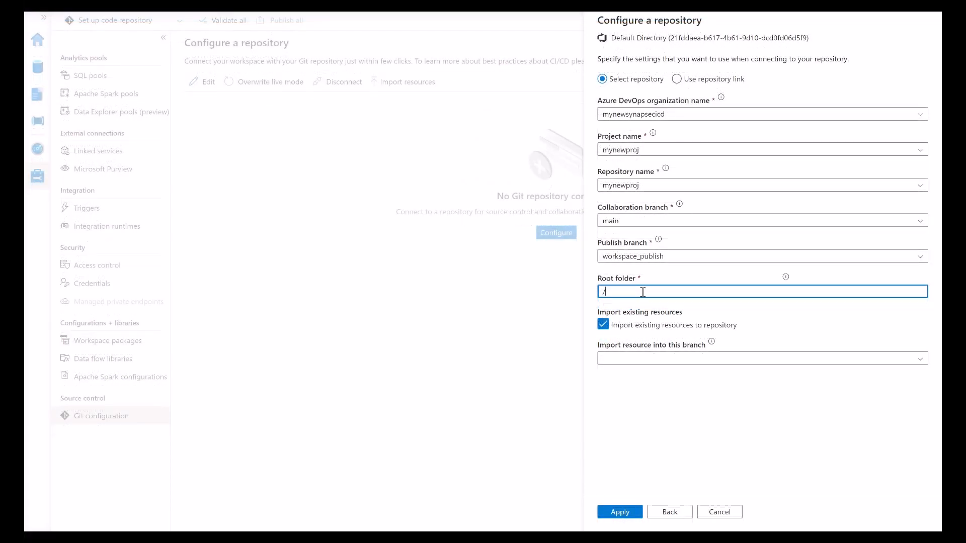
{"action": "type", "text": "Synapse"}
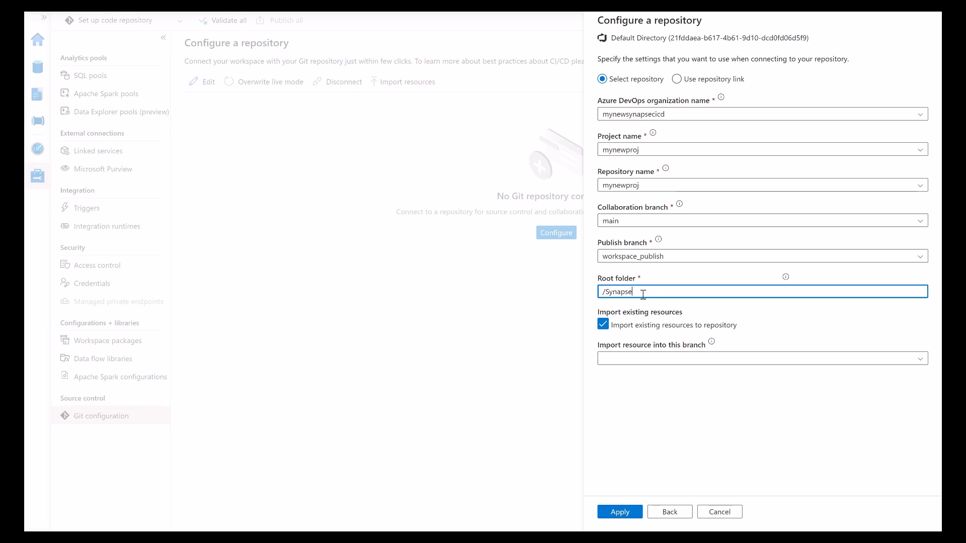
{"action": "mouse_move", "coordinate": [644, 420]}
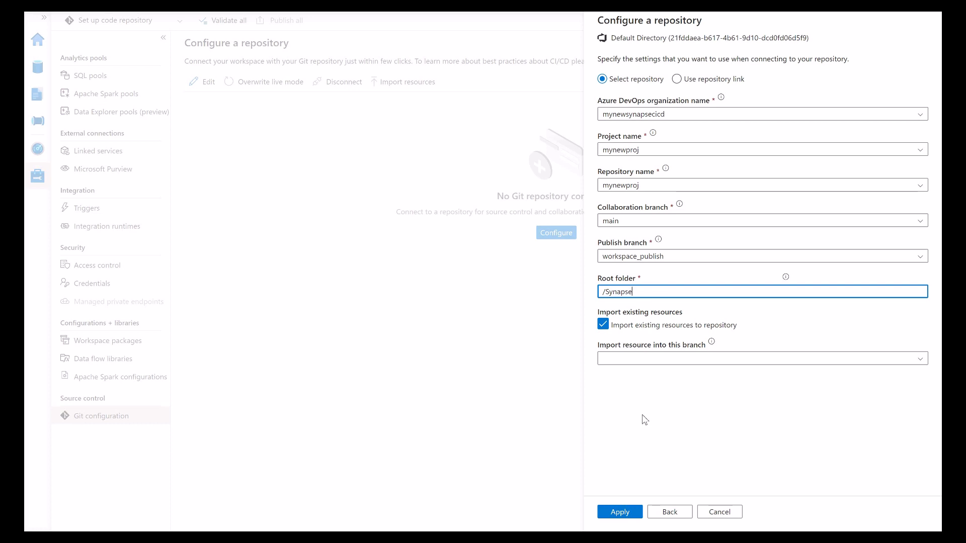
{"action": "left_click", "coordinate": [619, 512]}
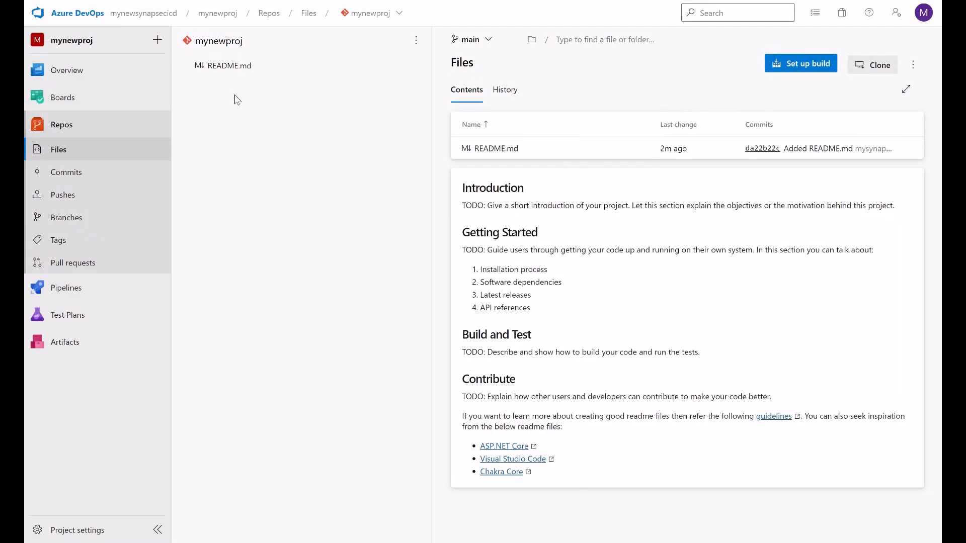
{"action": "mouse_move", "coordinate": [222, 116]}
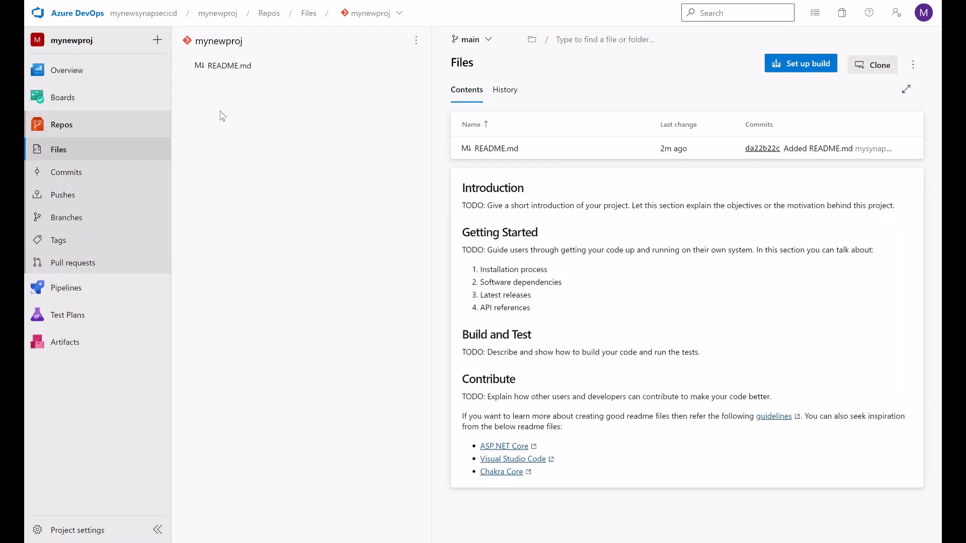
{"action": "mouse_move", "coordinate": [228, 166]}
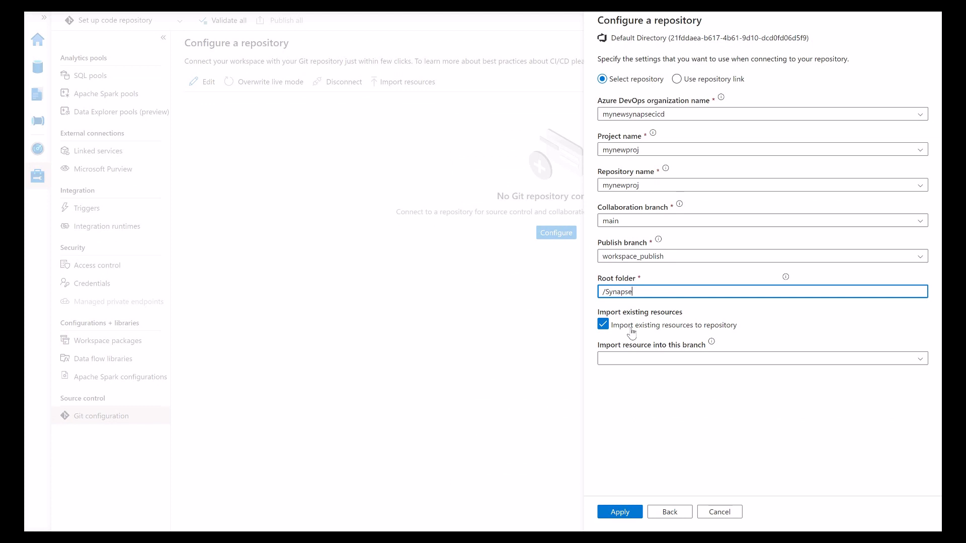
{"action": "mouse_move", "coordinate": [670, 343]}
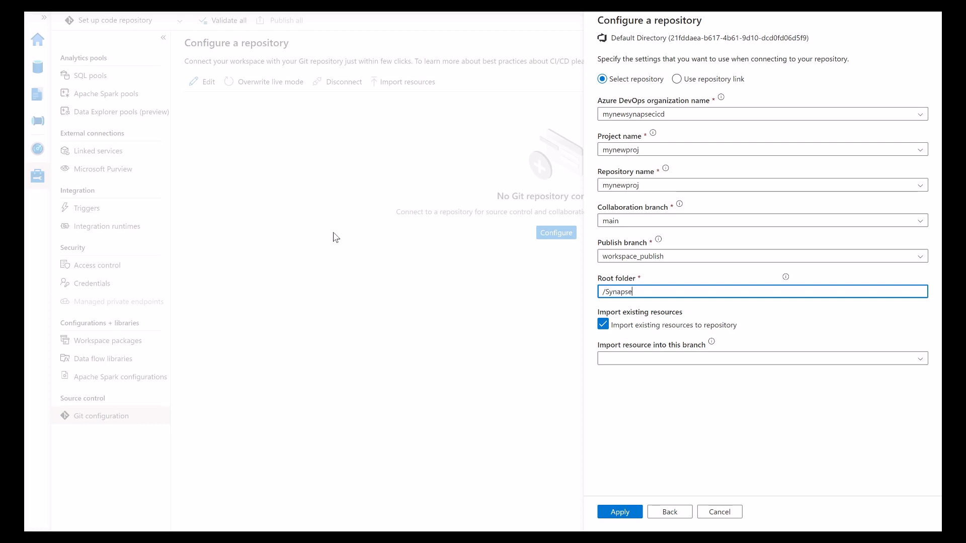
{"action": "mouse_move", "coordinate": [152, 216]}
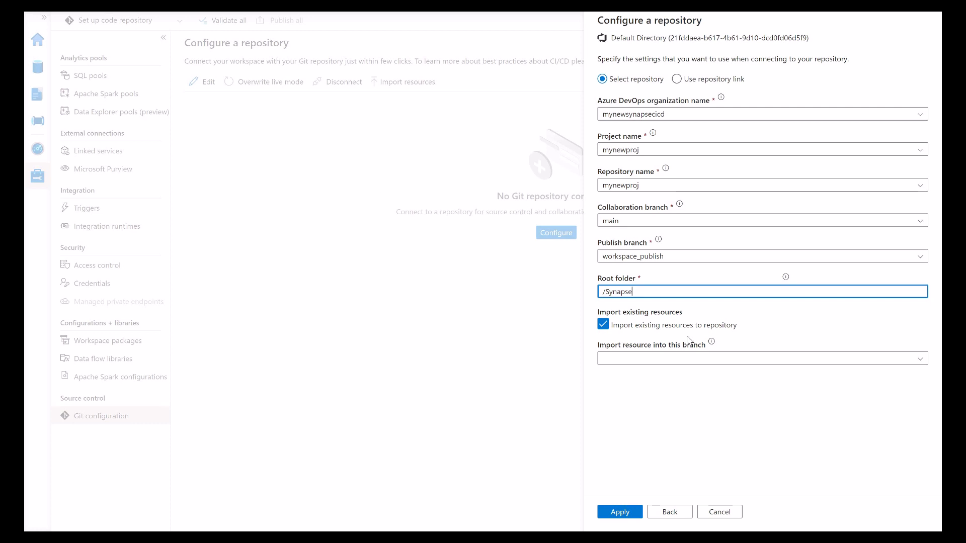
{"action": "mouse_move", "coordinate": [432, 260]}
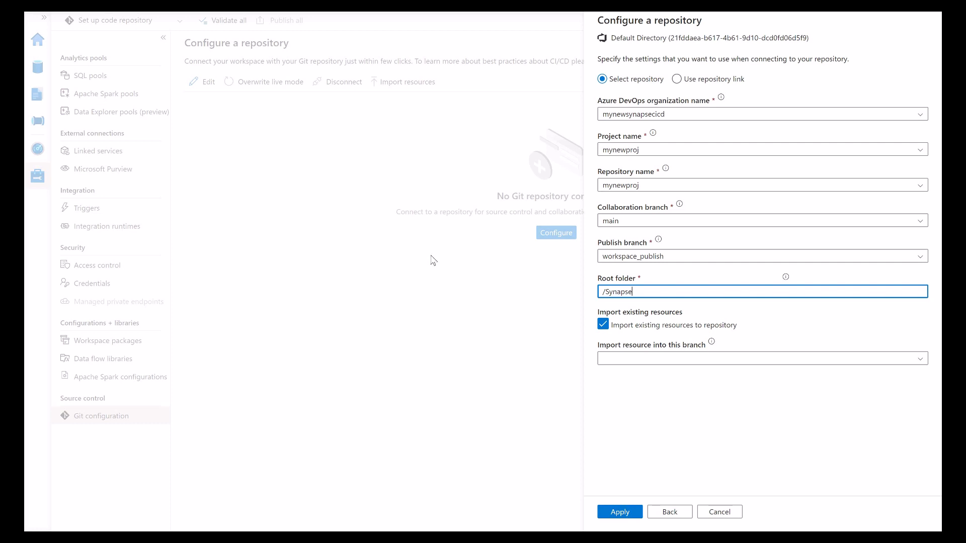
{"action": "mouse_move", "coordinate": [712, 340]}
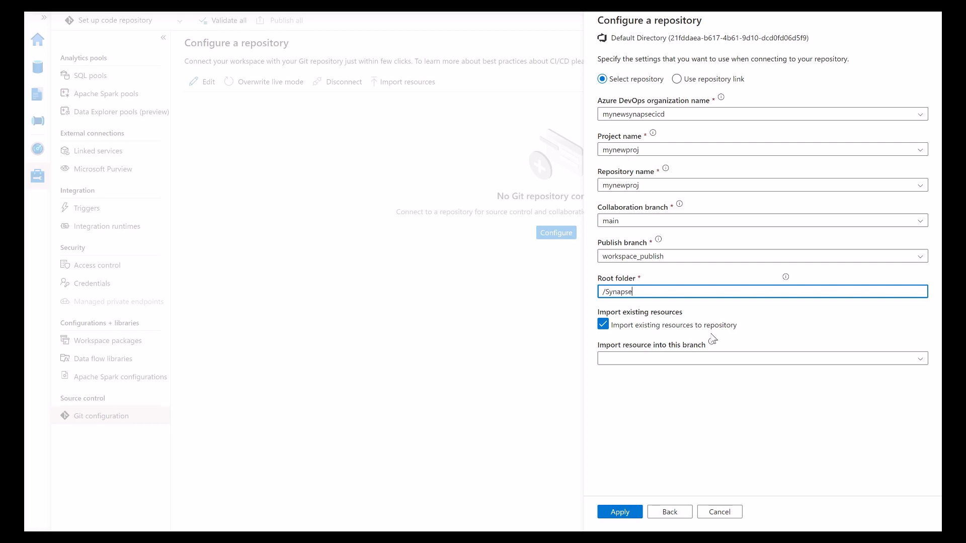
{"action": "mouse_move", "coordinate": [662, 333]}
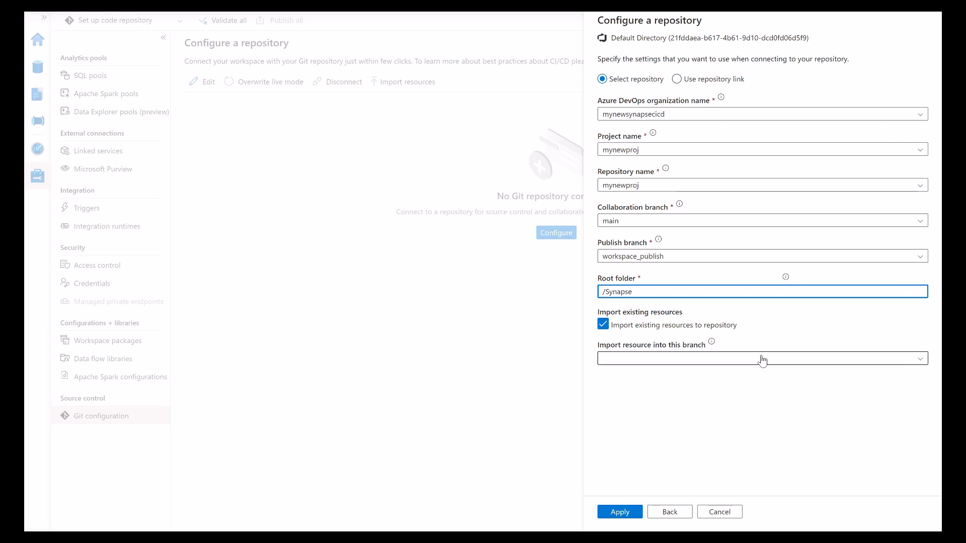
{"action": "left_click", "coordinate": [762, 359]}
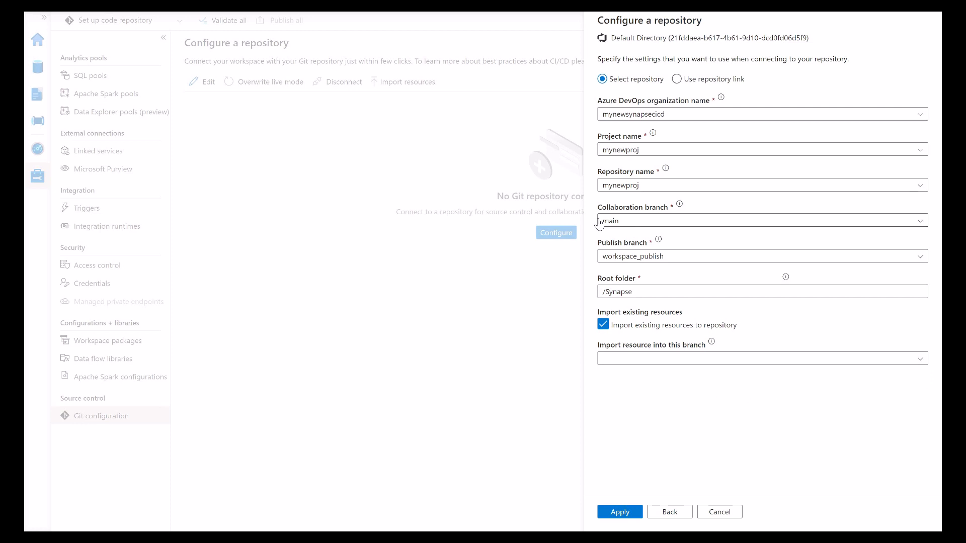
{"action": "mouse_move", "coordinate": [729, 387]}
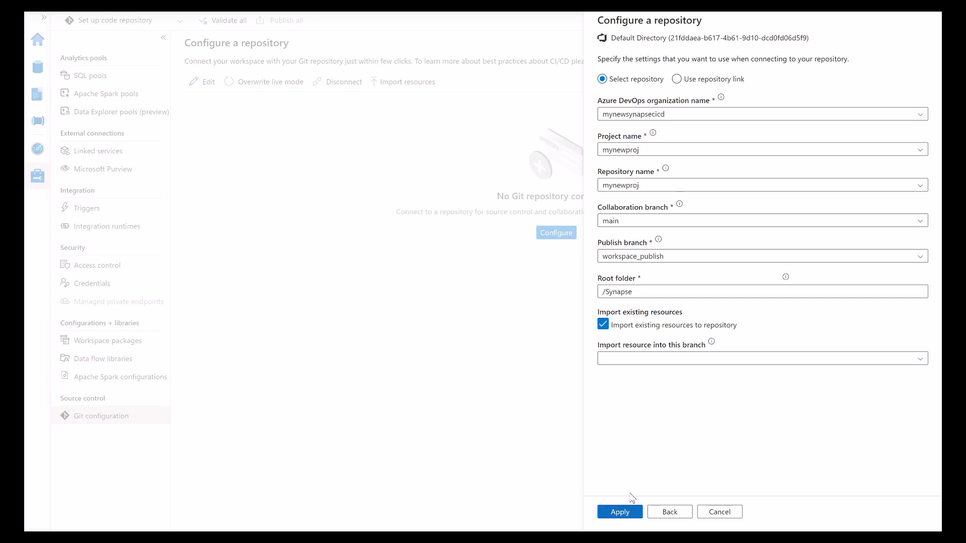
Apply the repository connection and save main as the working branch
{"action": "left_click", "coordinate": [619, 511]}
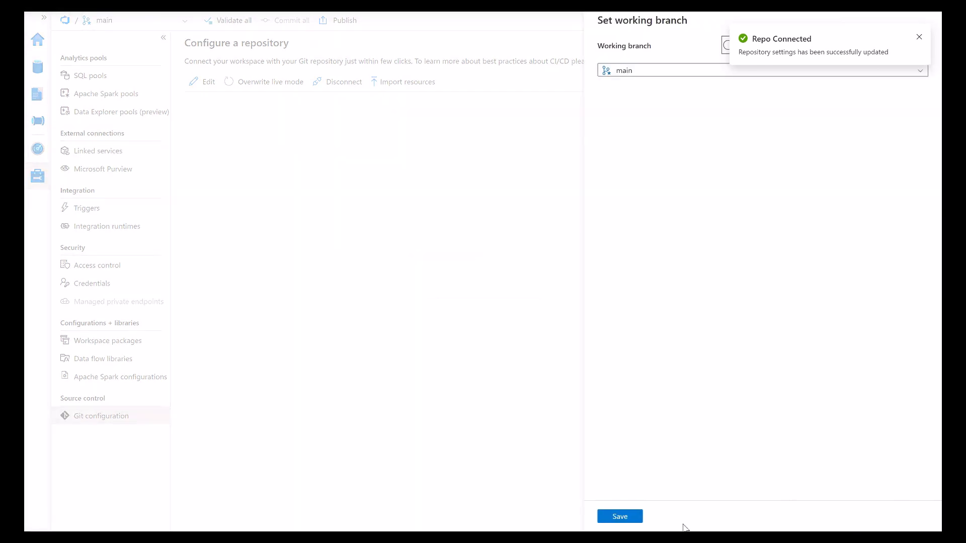
{"action": "left_click", "coordinate": [619, 516]}
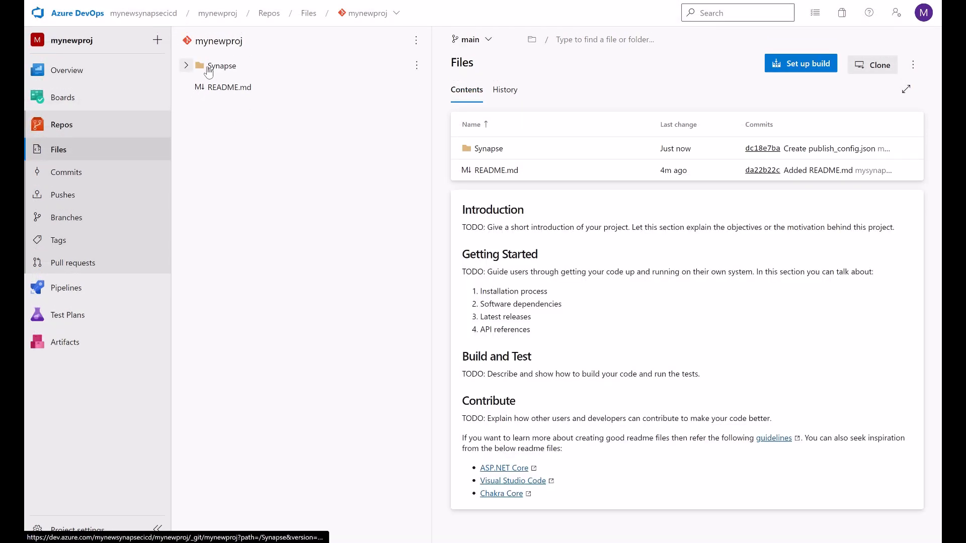
{"action": "mouse_move", "coordinate": [221, 66]}
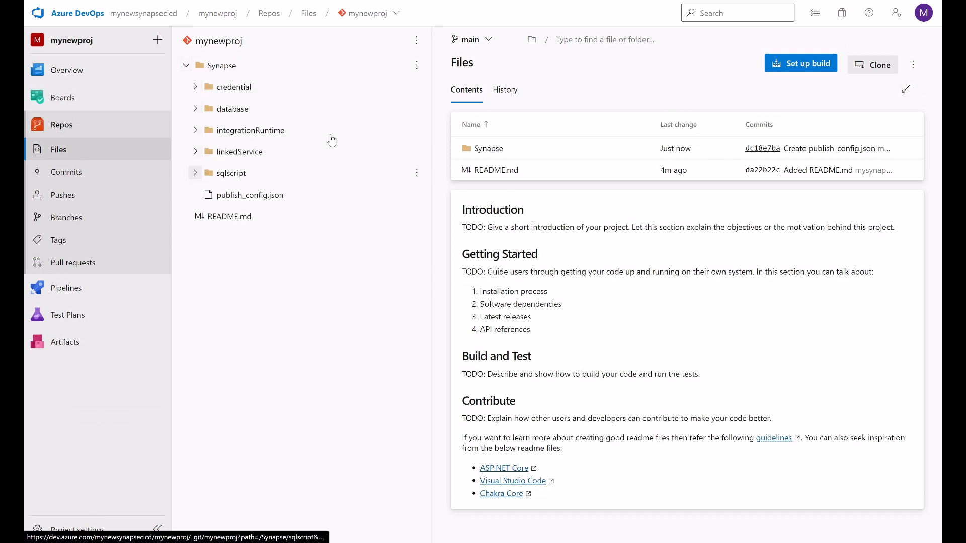
{"action": "mouse_move", "coordinate": [272, 126]}
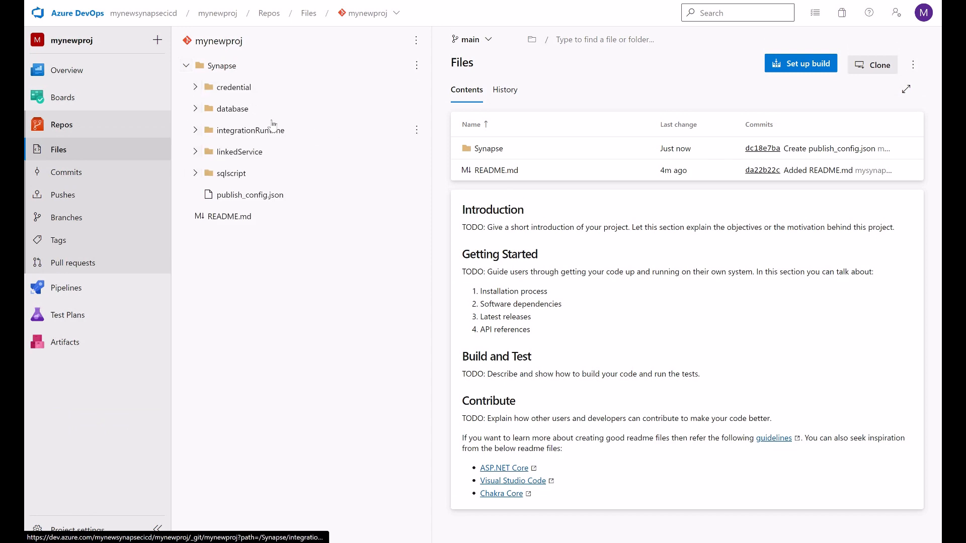
Expand the integrationRuntime and sqlscript folders to inspect the imported JSON files
{"action": "left_click", "coordinate": [194, 87]}
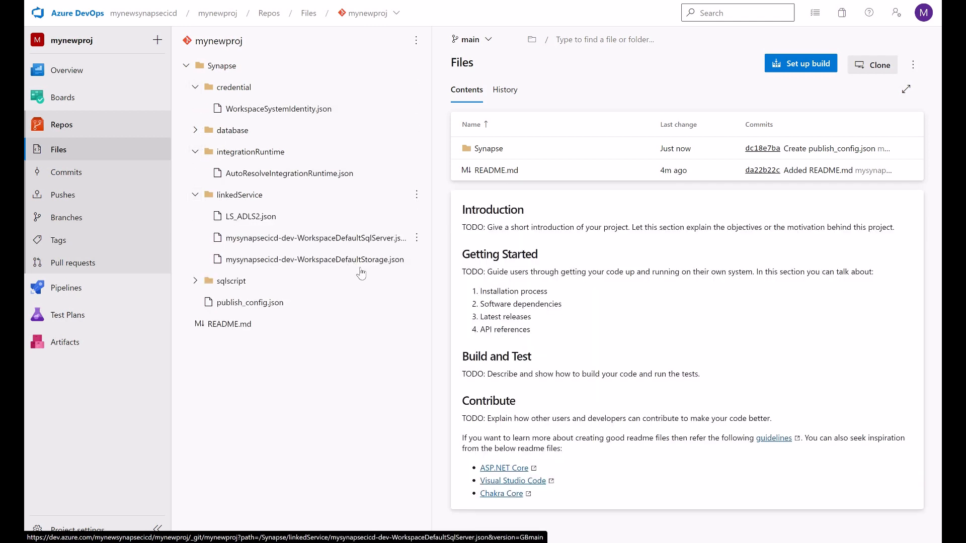
{"action": "mouse_move", "coordinate": [368, 274]}
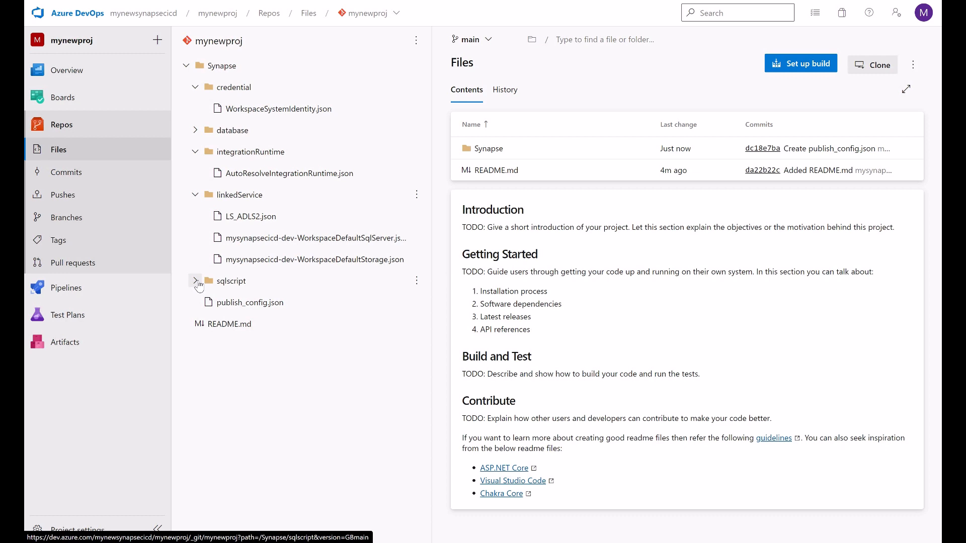
{"action": "left_click", "coordinate": [194, 280]}
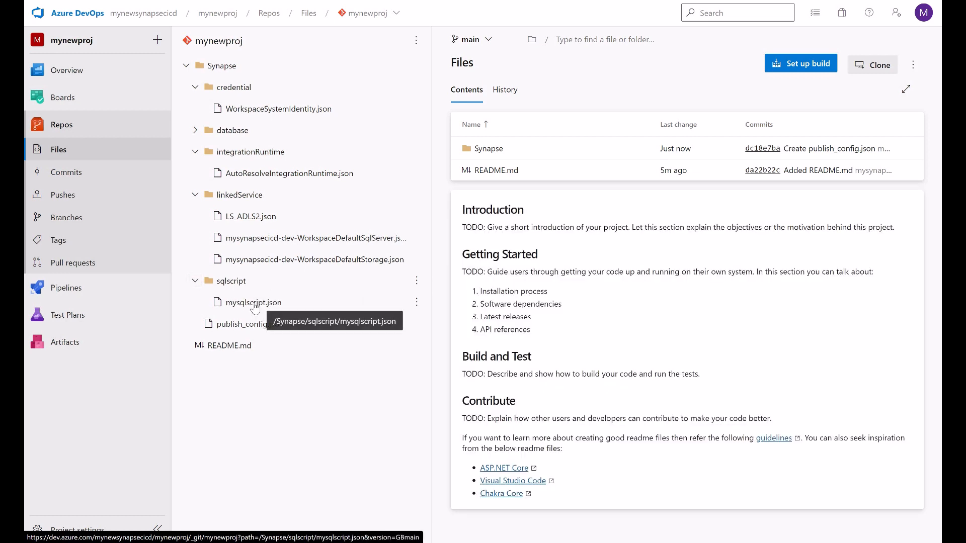
{"action": "left_click", "coordinate": [251, 216]}
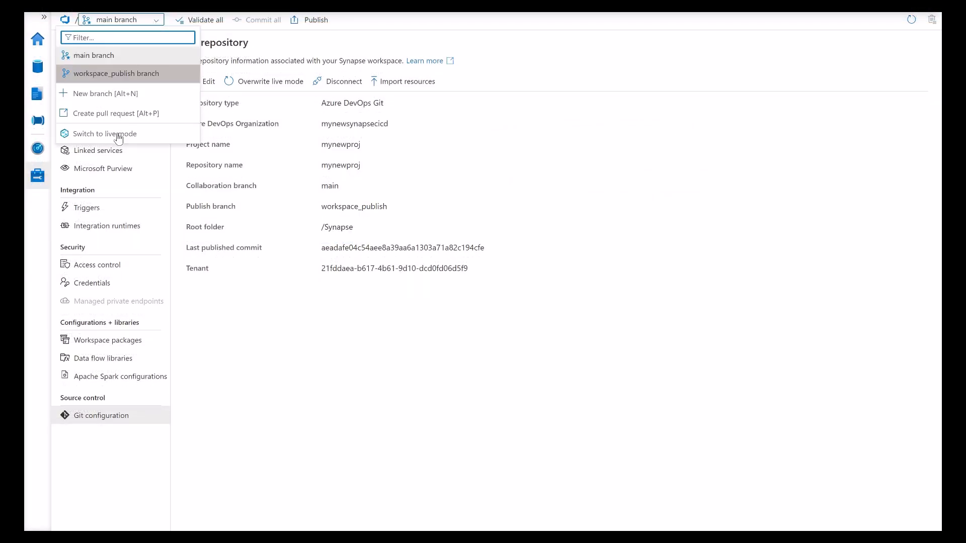
Switch to live mode, check mysqlscript and linked services, then reopen Git configuration
{"action": "left_click", "coordinate": [105, 133]}
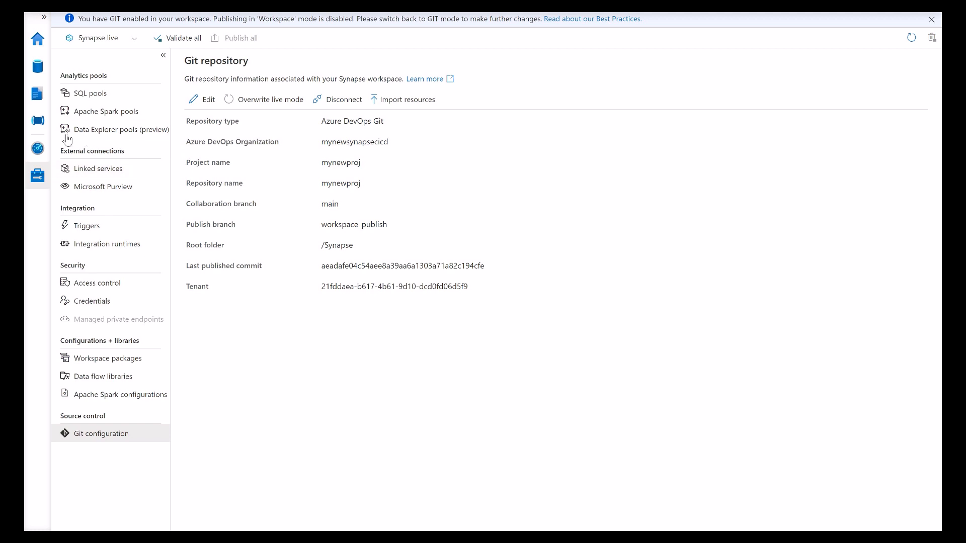
{"action": "mouse_move", "coordinate": [38, 120]}
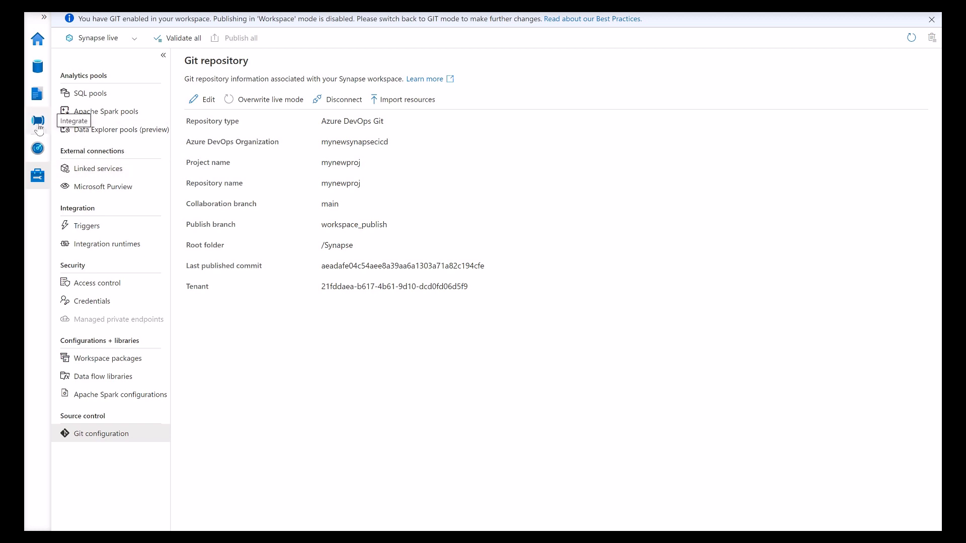
{"action": "left_click", "coordinate": [36, 93]}
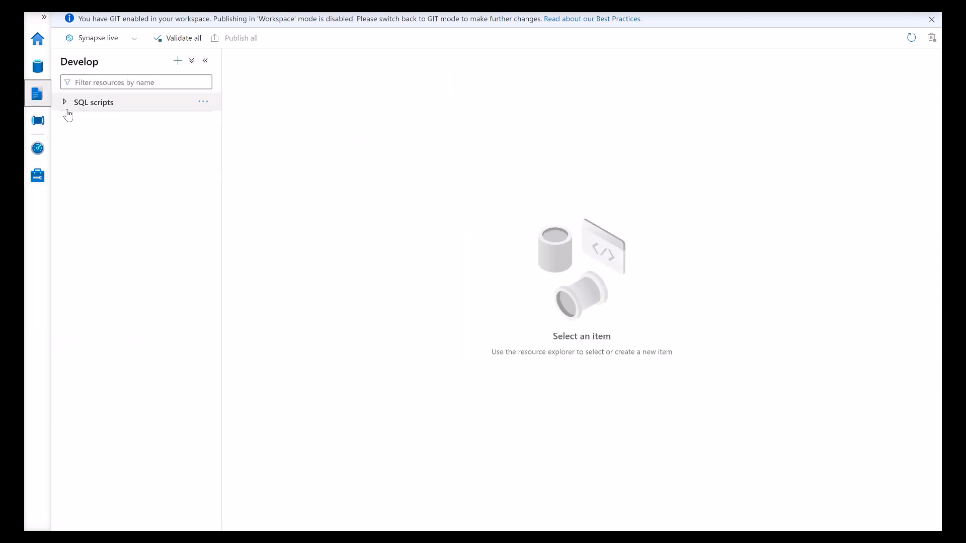
{"action": "left_click", "coordinate": [64, 103]}
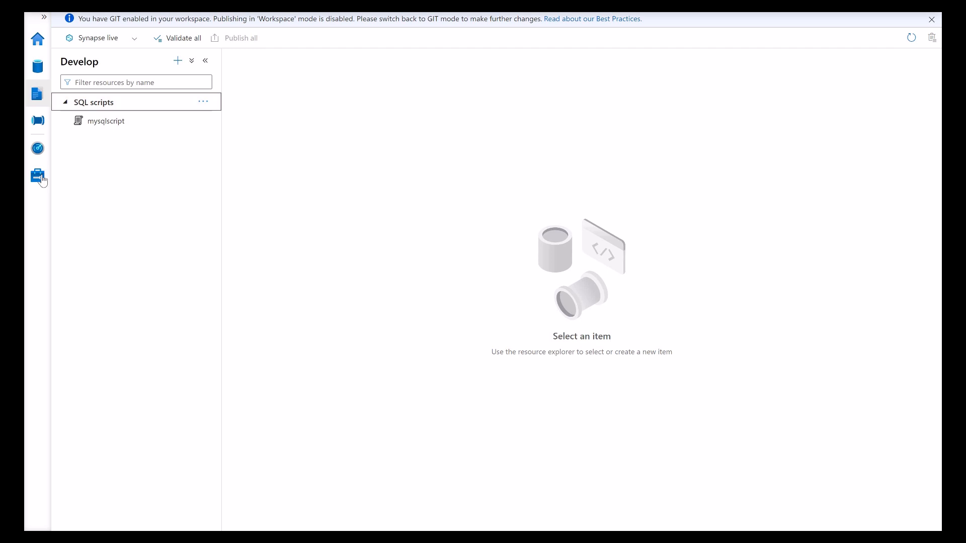
{"action": "left_click", "coordinate": [37, 176]}
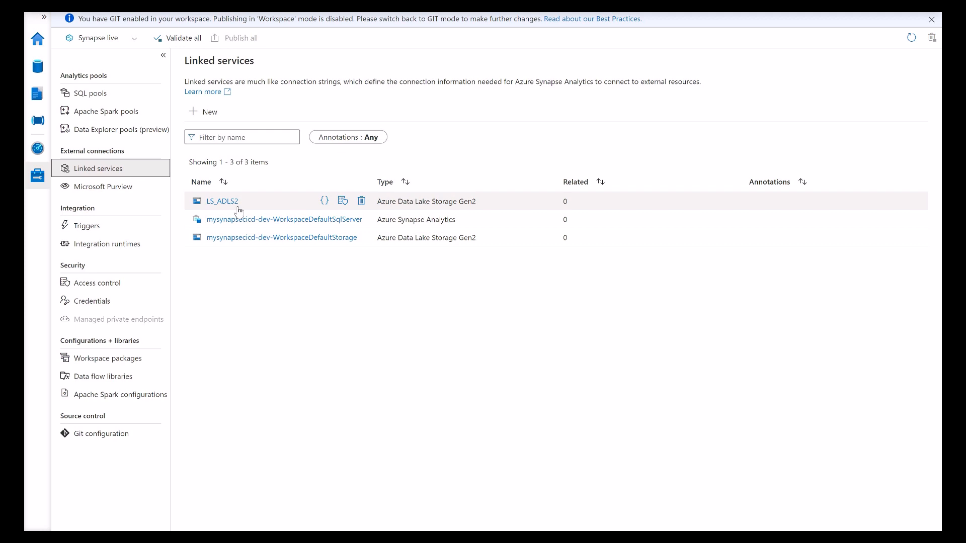
{"action": "mouse_move", "coordinate": [180, 368]}
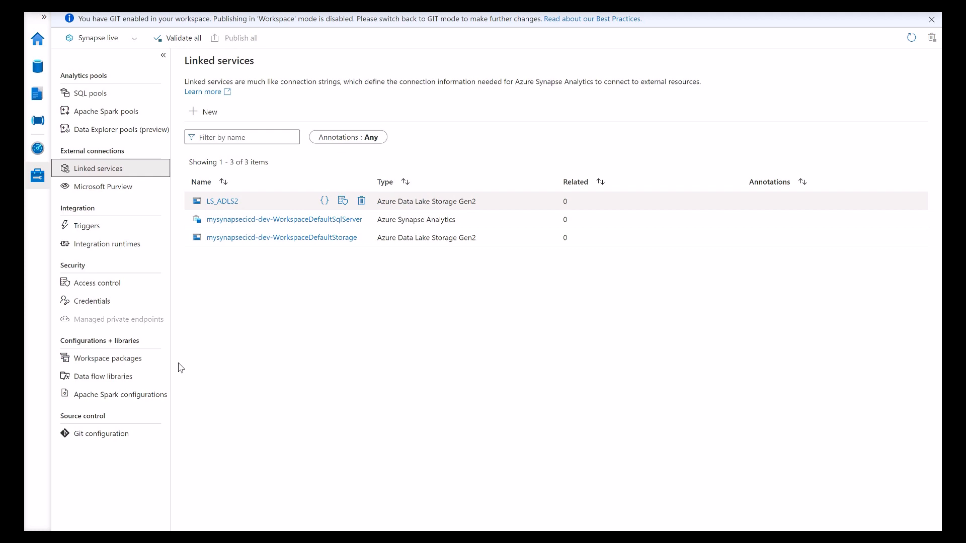
{"action": "left_click", "coordinate": [102, 433]}
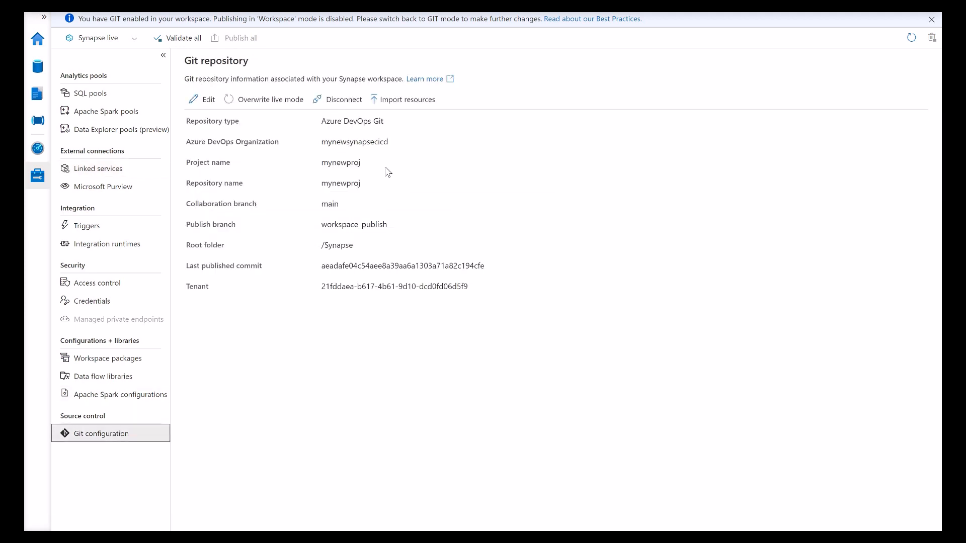